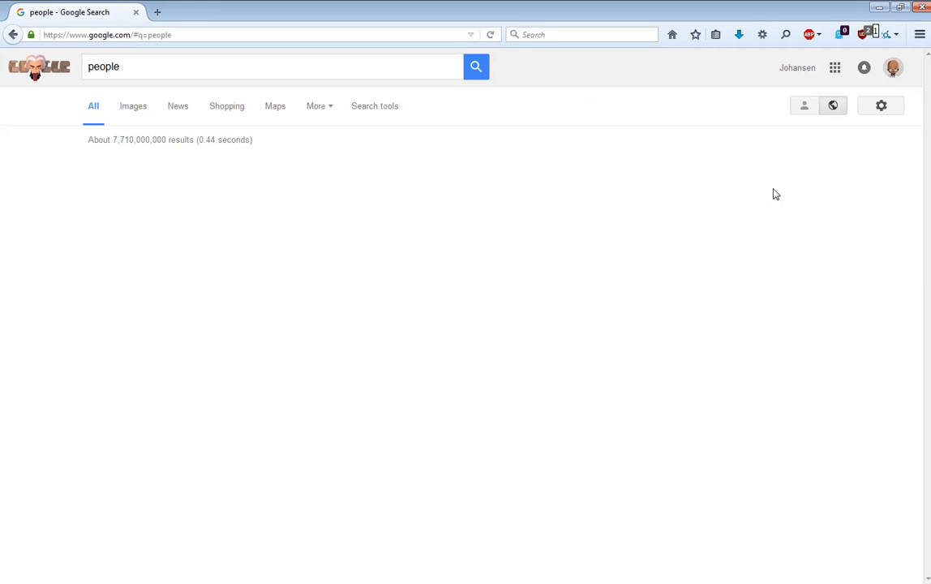
# Step: Show Google image results for 'people' and open the four-person photo full size
pyautogui.click(132, 105)
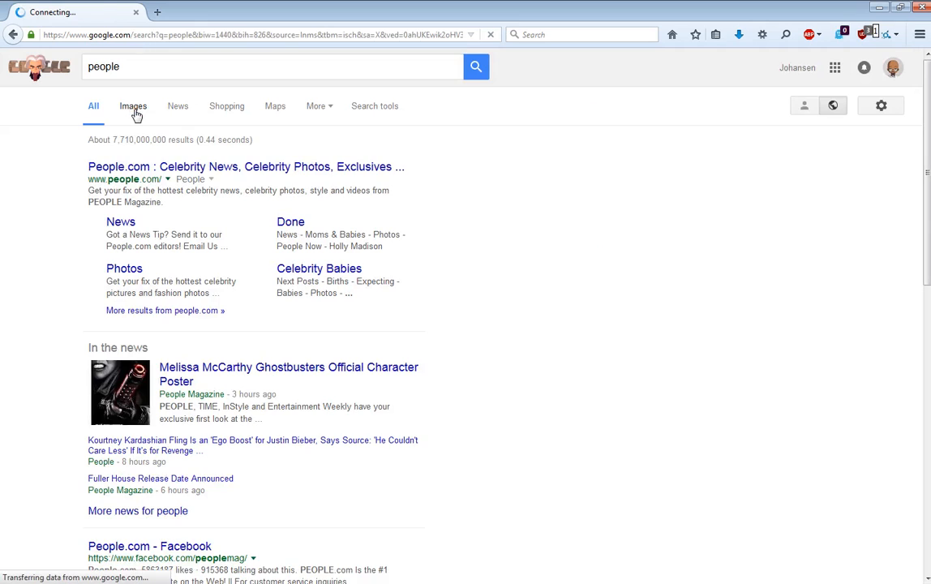
pyautogui.click(133, 106)
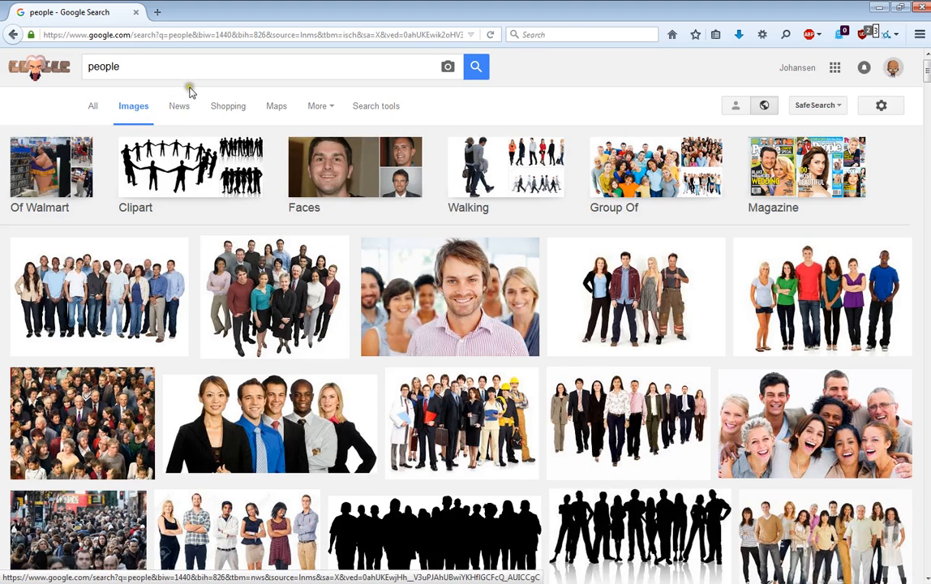
pyautogui.moveTo(777, 283)
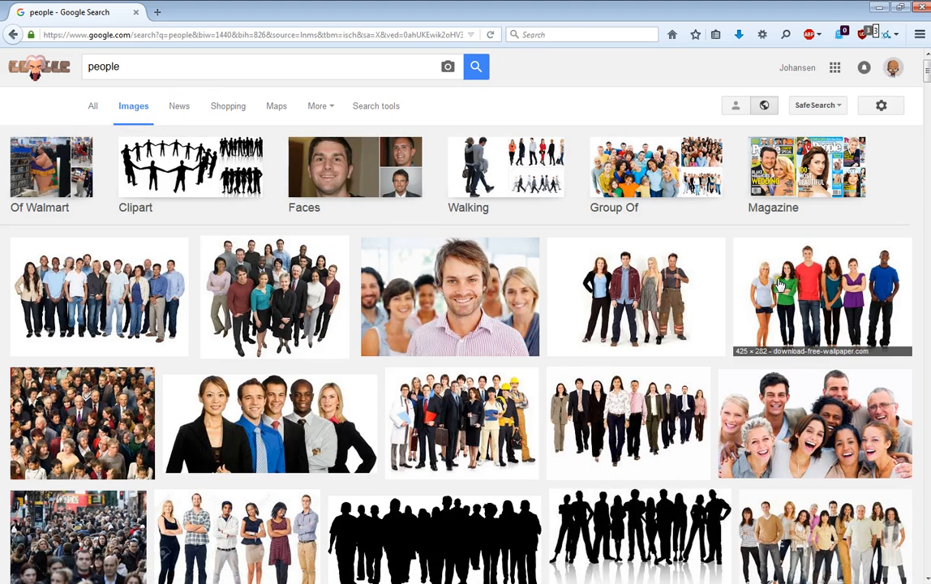
pyautogui.click(821, 296)
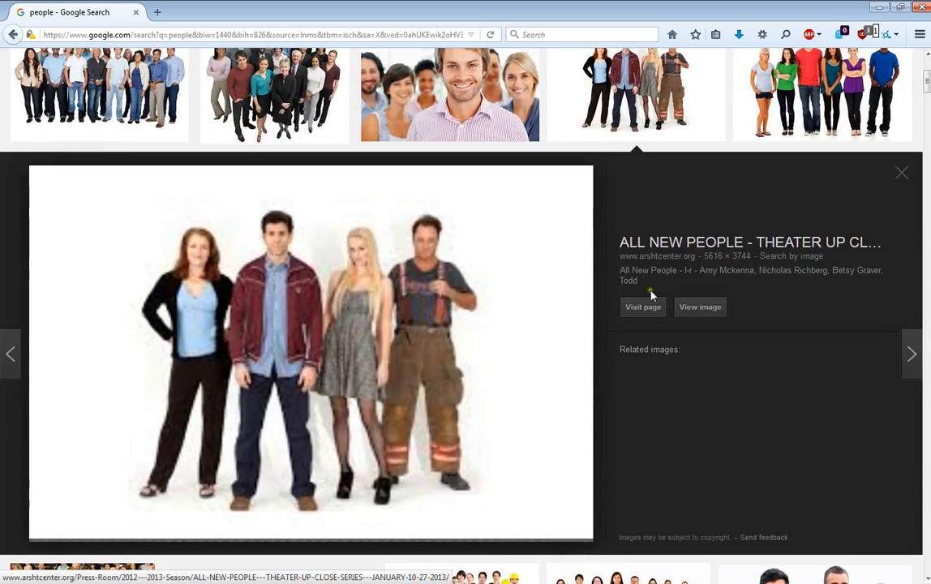
pyautogui.click(699, 307)
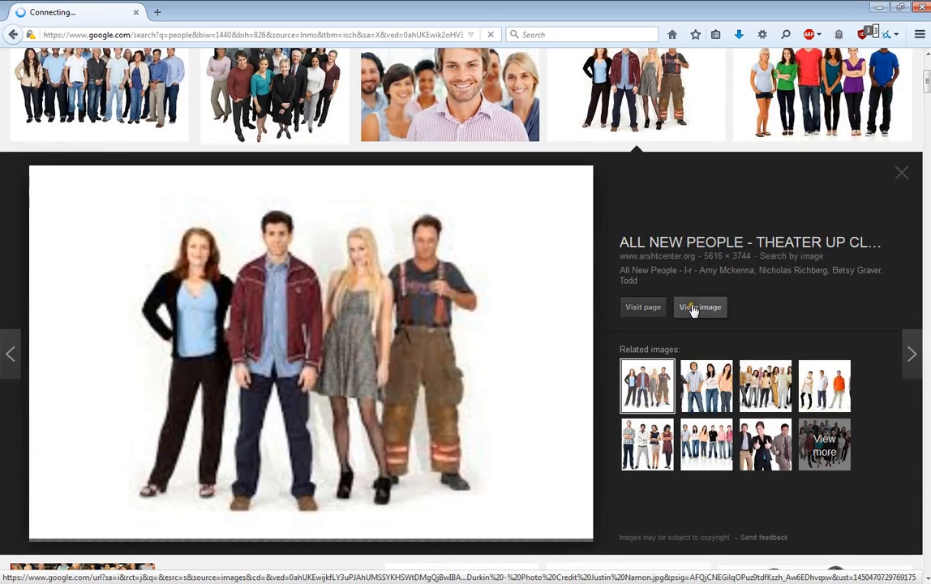
pyautogui.click(698, 306)
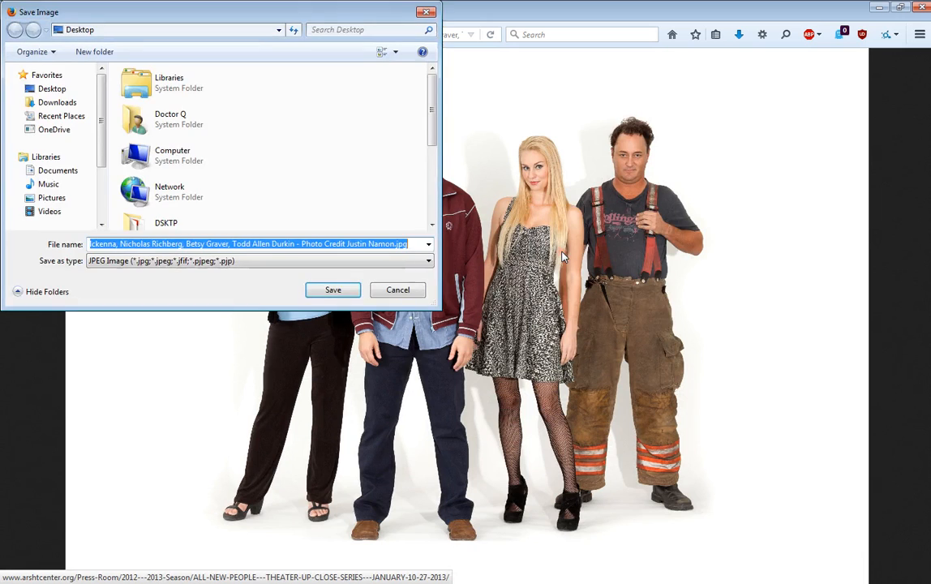
# Step: Save the four-person photo to the Desktop as a JPEG file
pyautogui.click(397, 290)
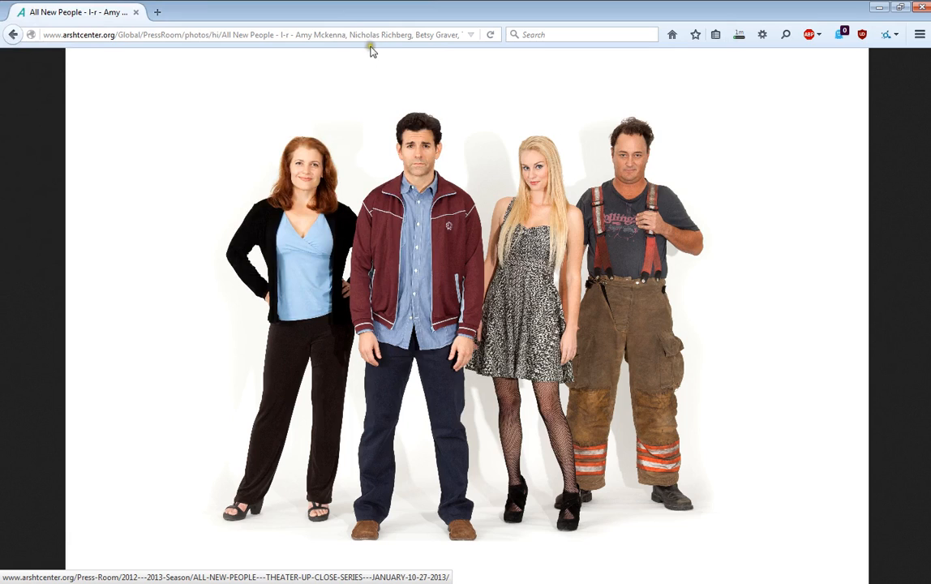
pyautogui.moveTo(391, 52)
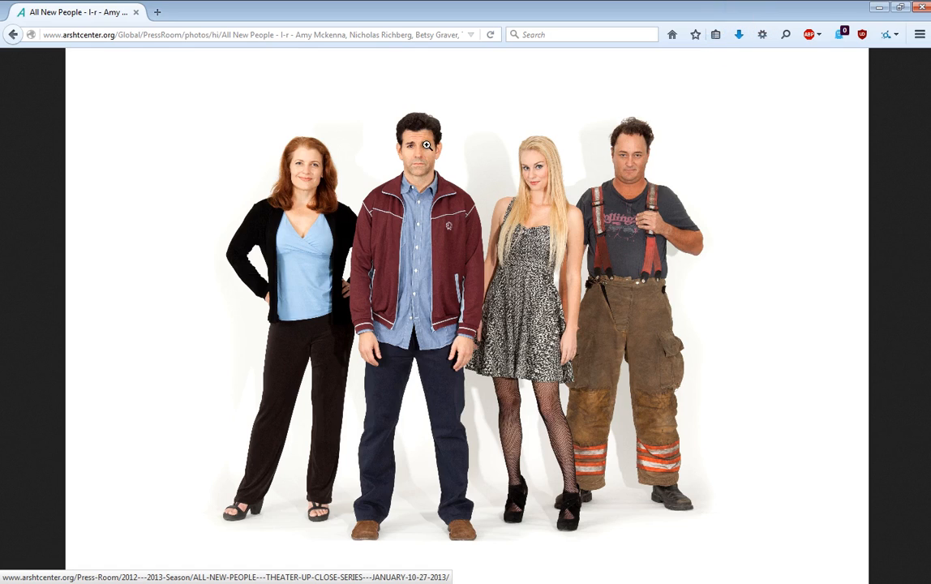
pyautogui.moveTo(817, 178)
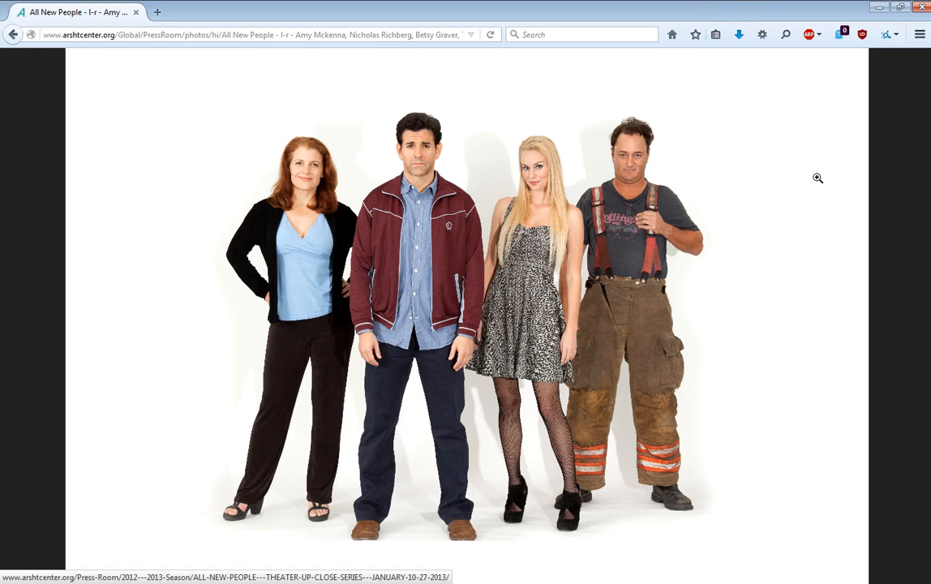
pyautogui.moveTo(552, 149)
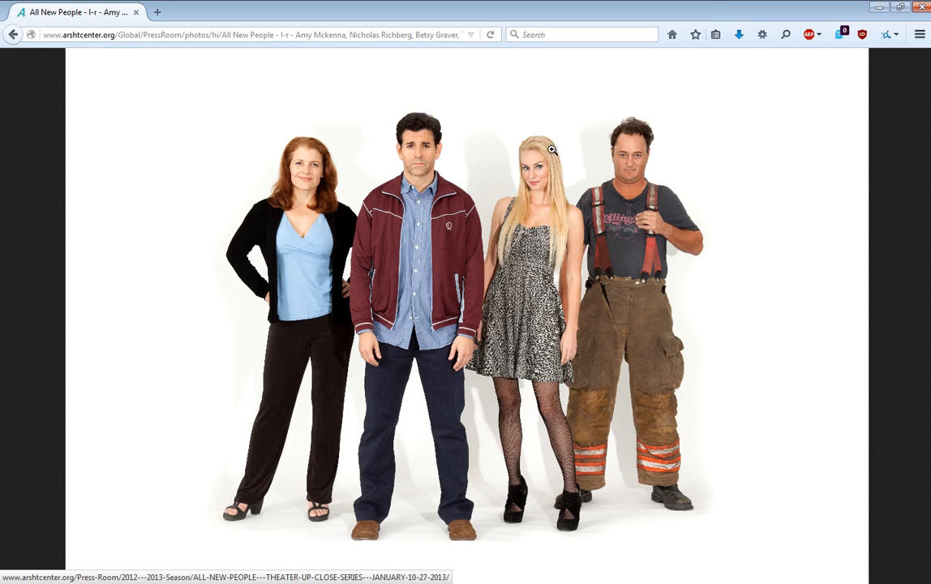
pyautogui.moveTo(665, 206)
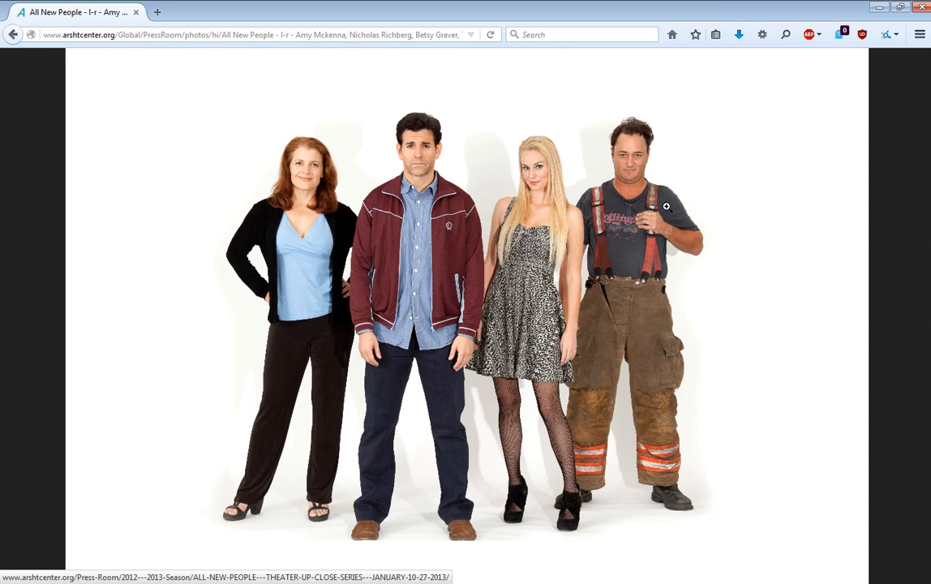
pyautogui.moveTo(743, 219)
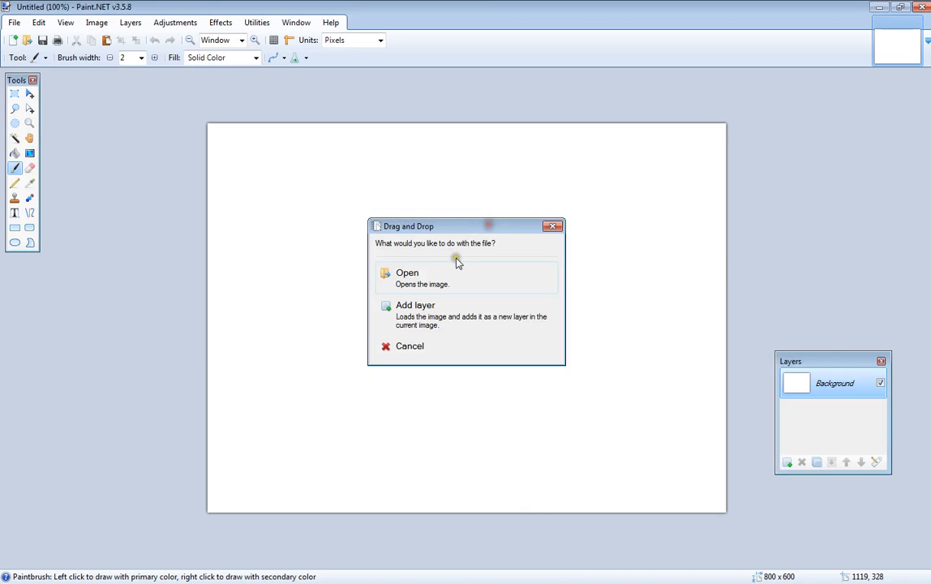
# Step: Open the dropped four-person photo as the current image
pyautogui.click(407, 277)
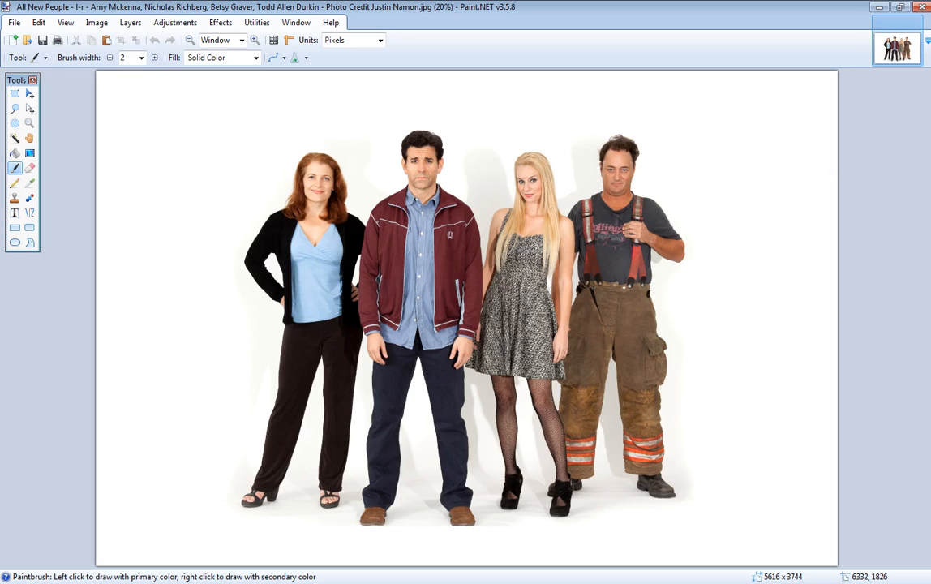
pyautogui.moveTo(822, 472)
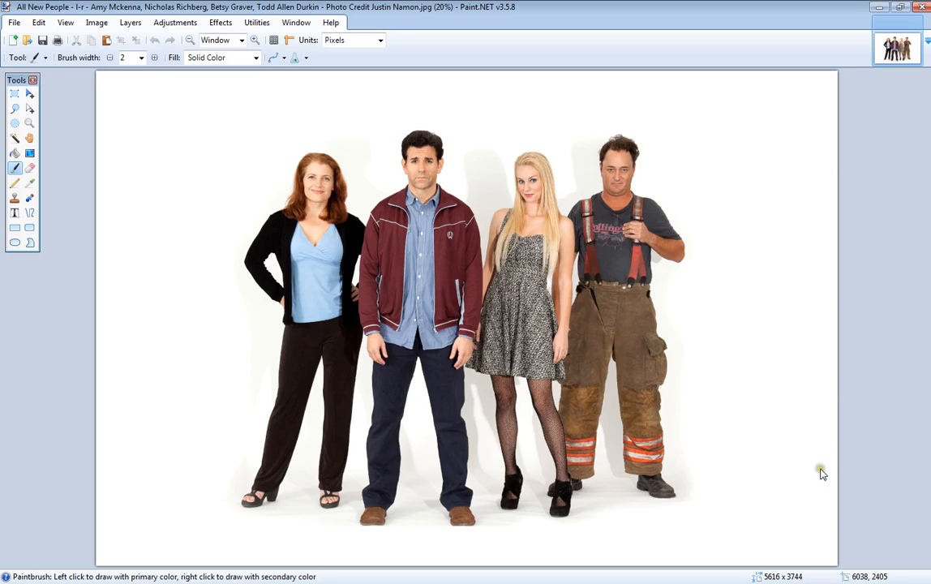
pyautogui.moveTo(820, 464)
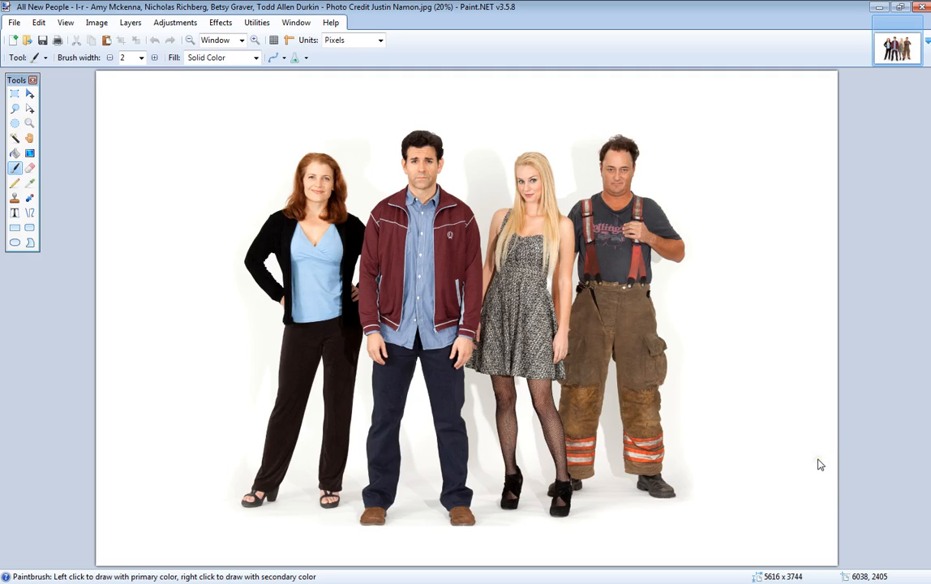
pyautogui.moveTo(835, 396)
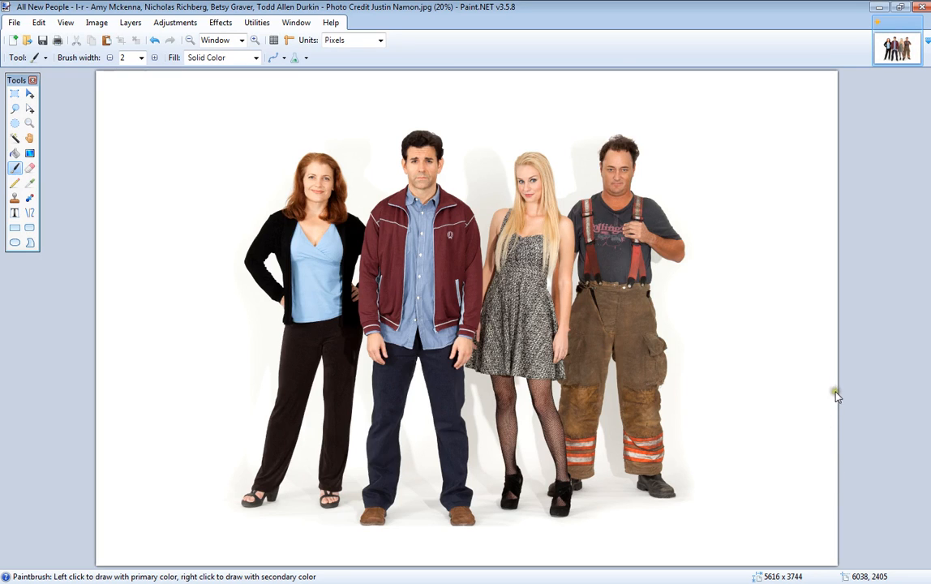
pyautogui.moveTo(841, 387)
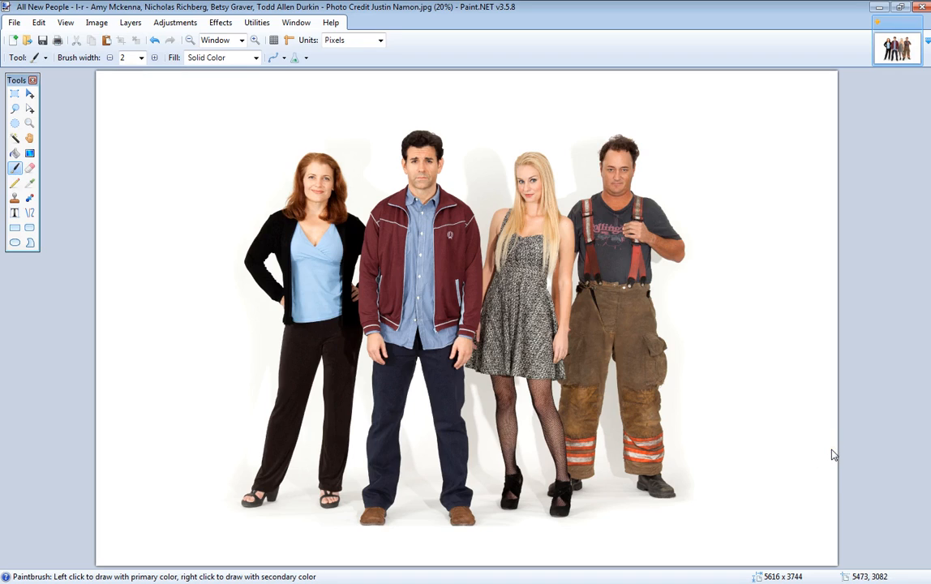
pyautogui.moveTo(582, 78)
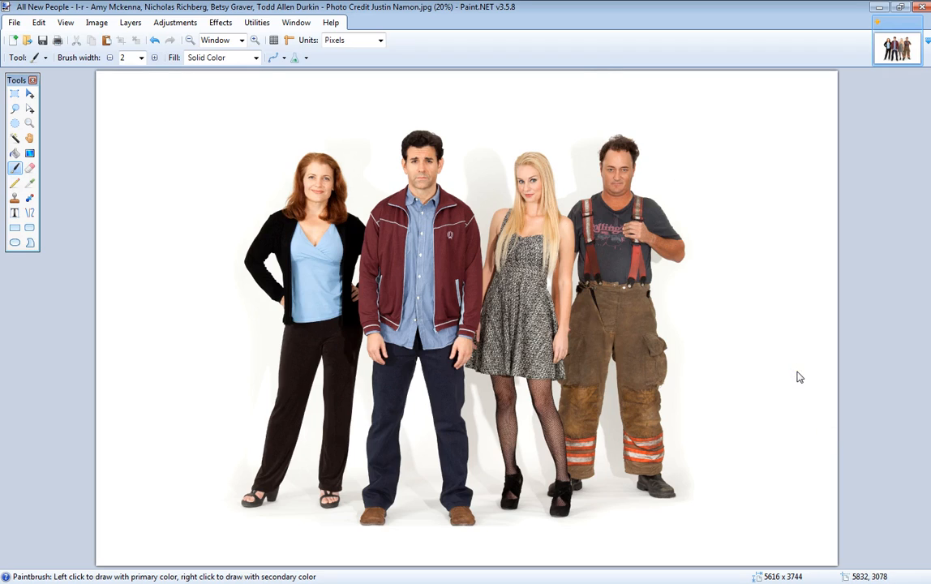
pyautogui.moveTo(835, 383)
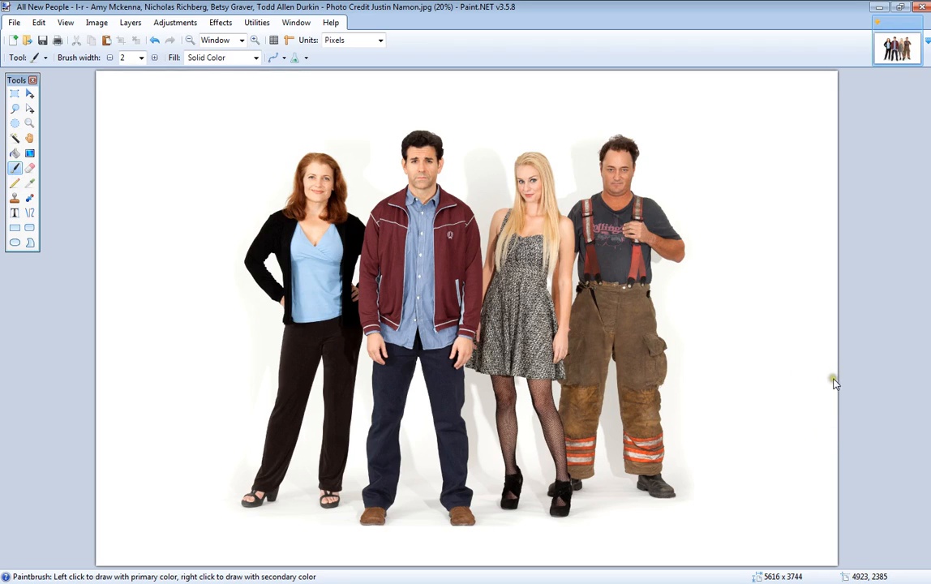
pyautogui.moveTo(603, 219)
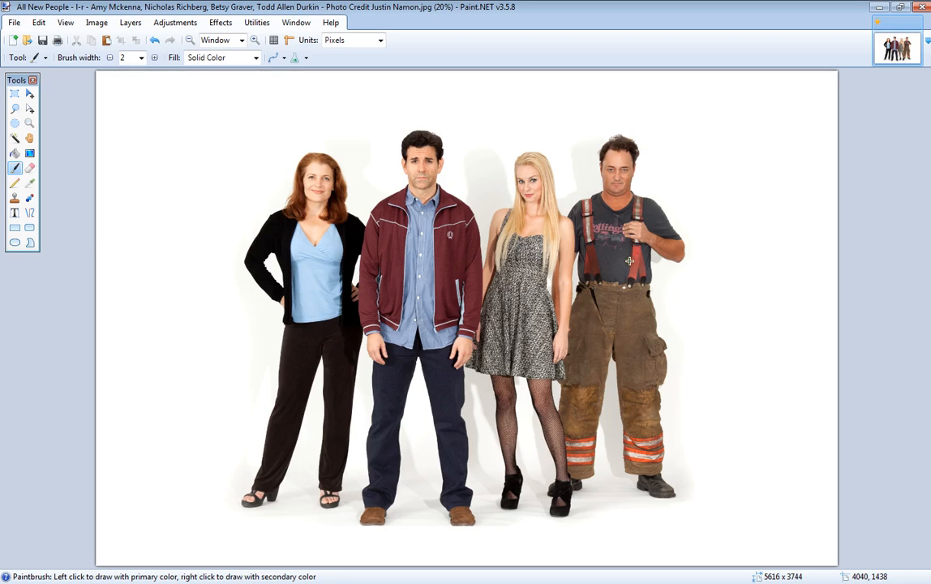
pyautogui.moveTo(627, 250)
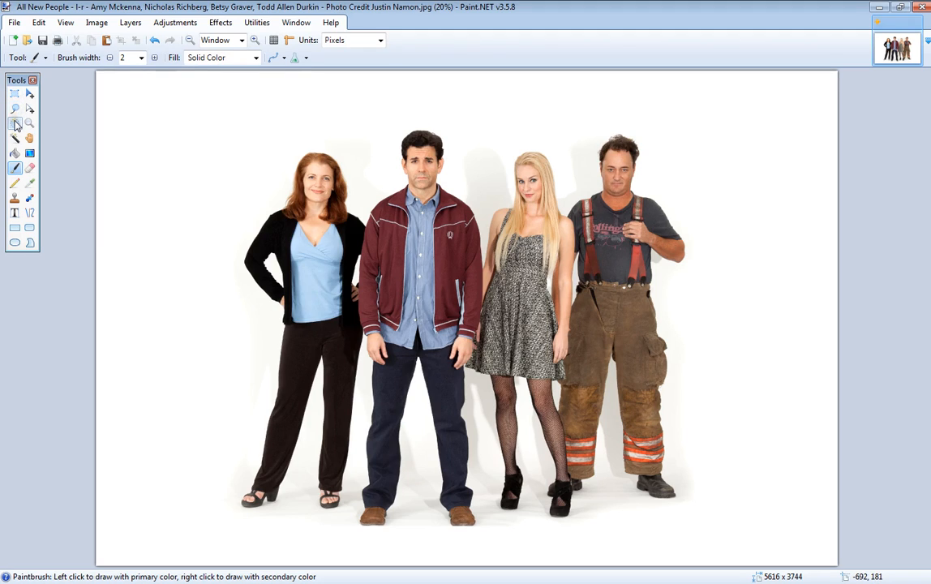
# Step: Draw a tall ellipse selection around the maroon-jacket man, extending it to his feet
pyautogui.click(15, 123)
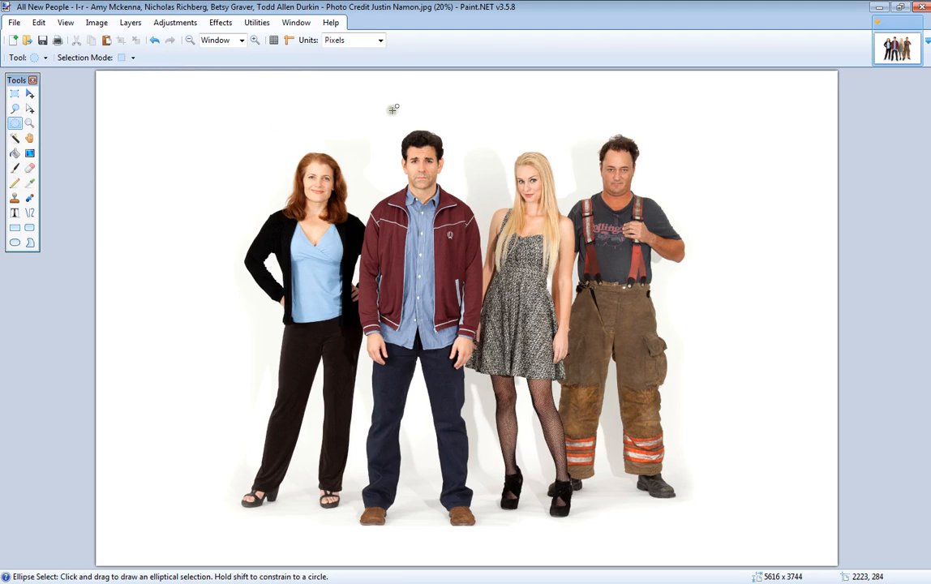
pyautogui.moveTo(393, 109); pyautogui.dragTo(489, 284)
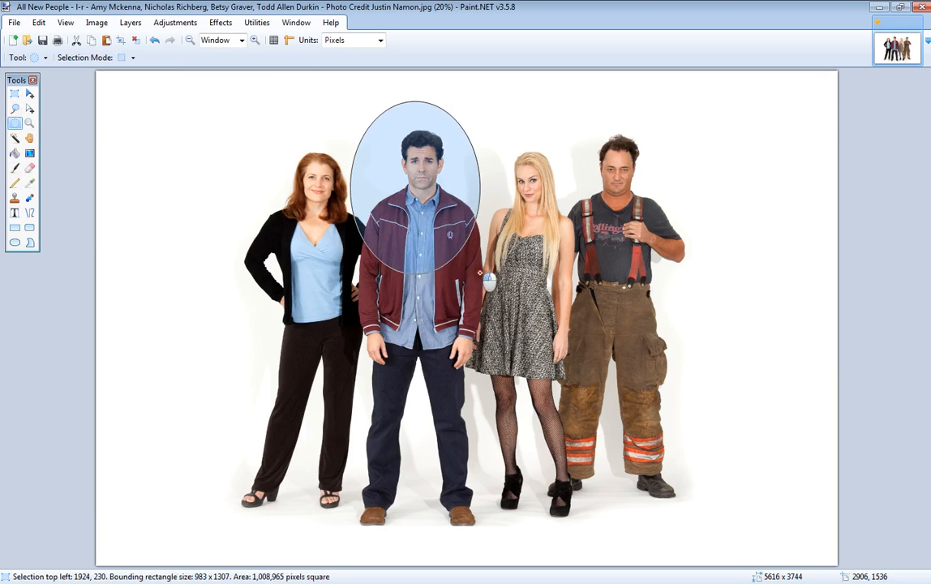
pyautogui.moveTo(479, 274); pyautogui.dragTo(494, 539)
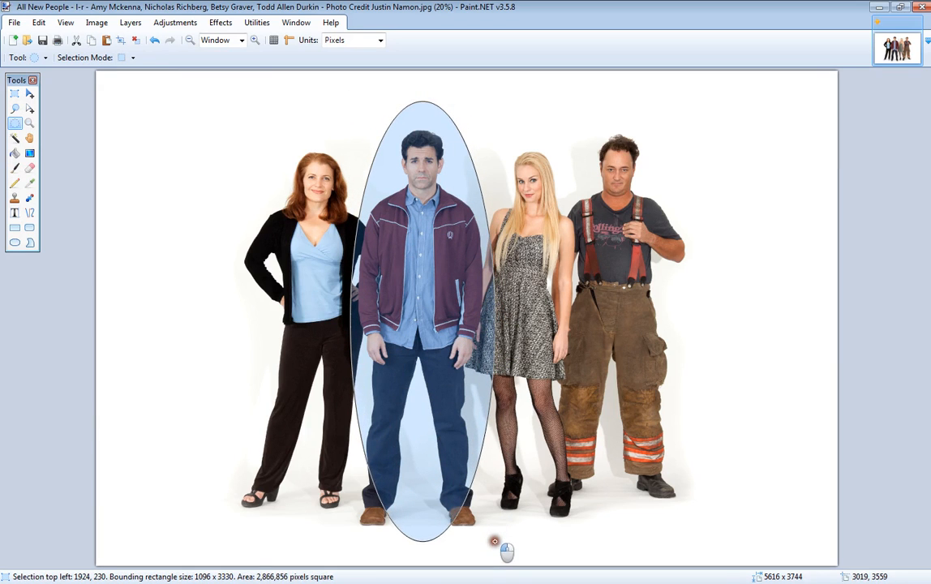
pyautogui.moveTo(495, 540); pyautogui.dragTo(450, 494)
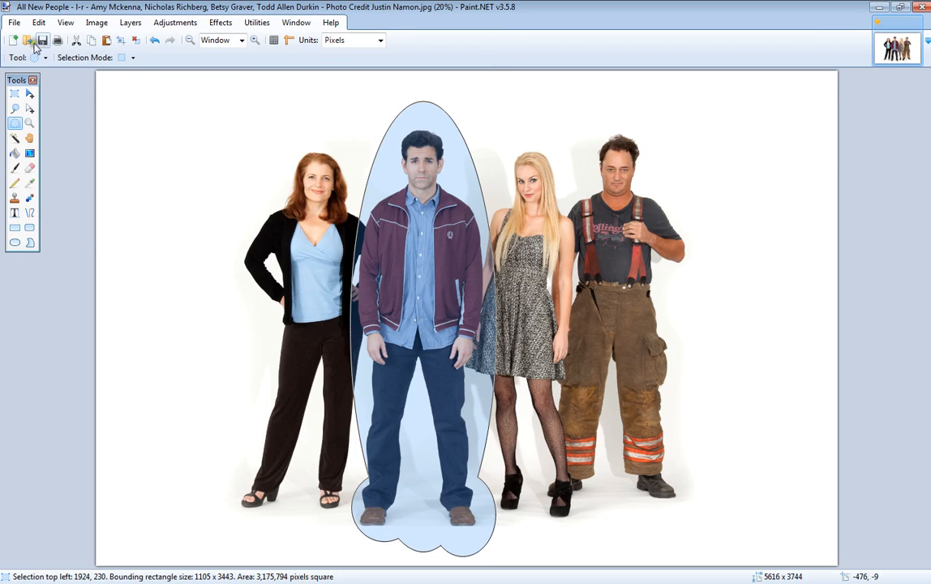
# Step: Invert the selection so everything outside the man's oval is selected
pyautogui.click(38, 22)
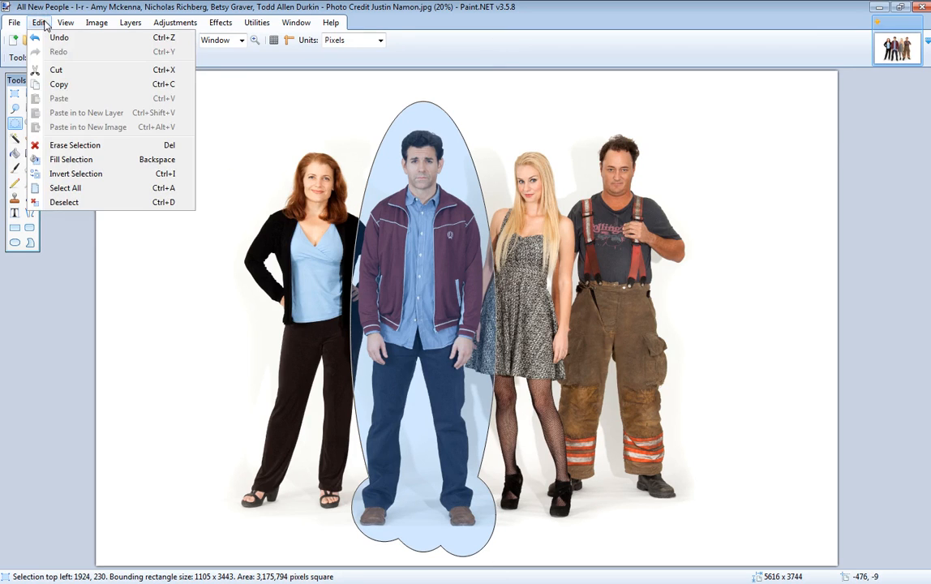
pyautogui.moveTo(75, 173)
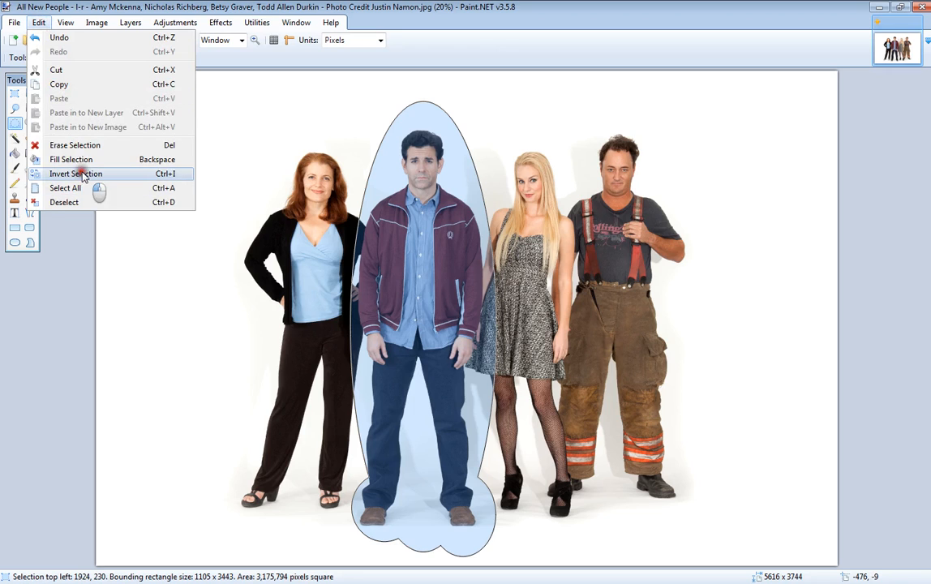
pyautogui.click(75, 173)
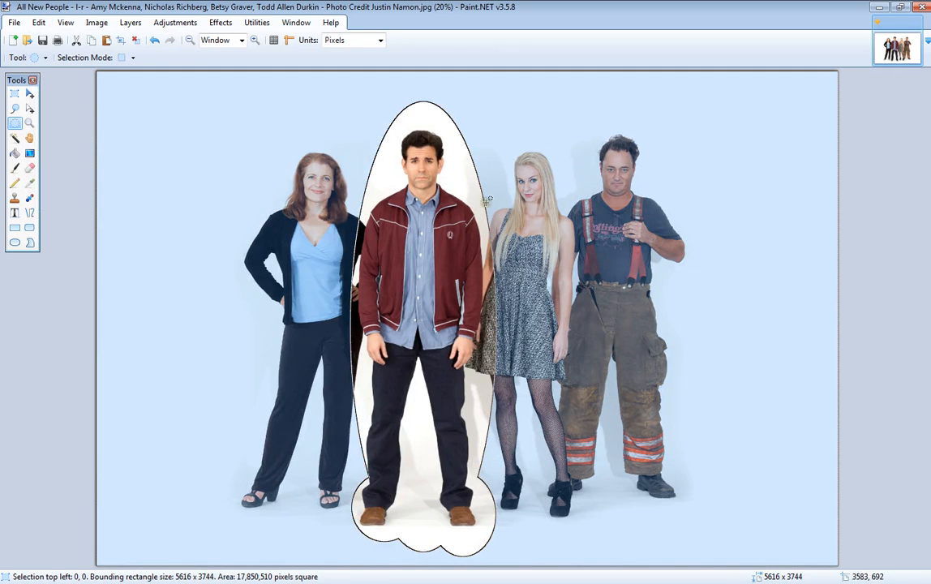
pyautogui.moveTo(819, 329)
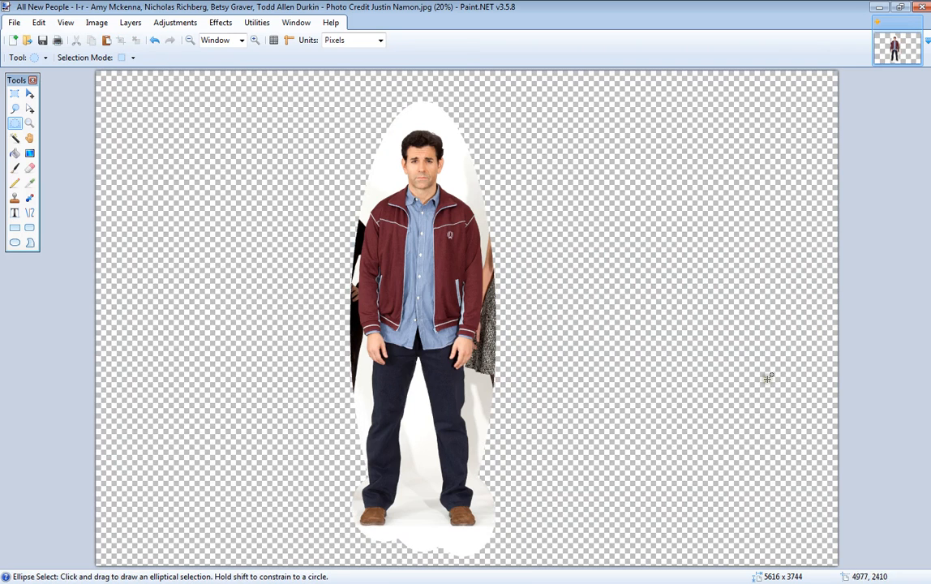
pyautogui.moveTo(880, 419)
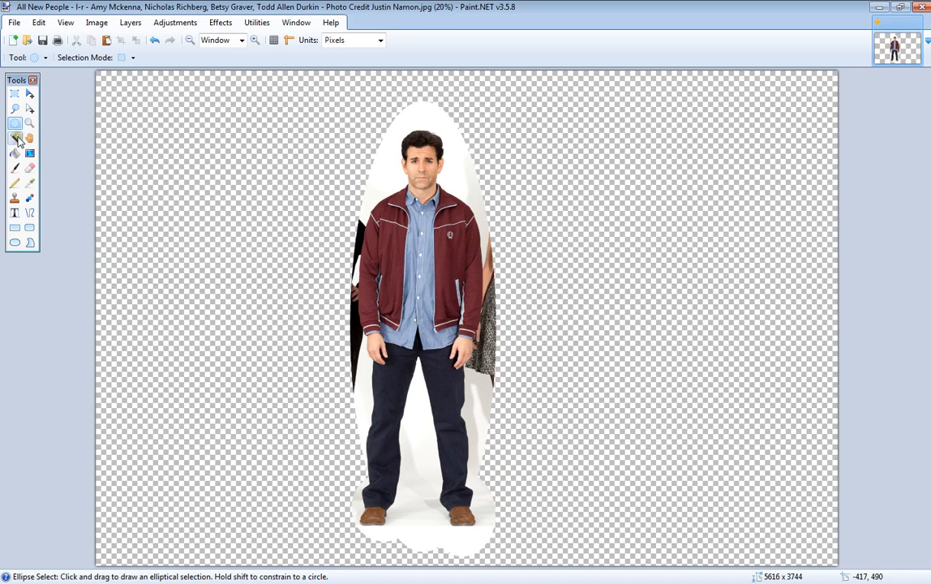
# Step: Magic-wand select and remove the white backdrop and floor around the man at lower tolerance
pyautogui.click(14, 137)
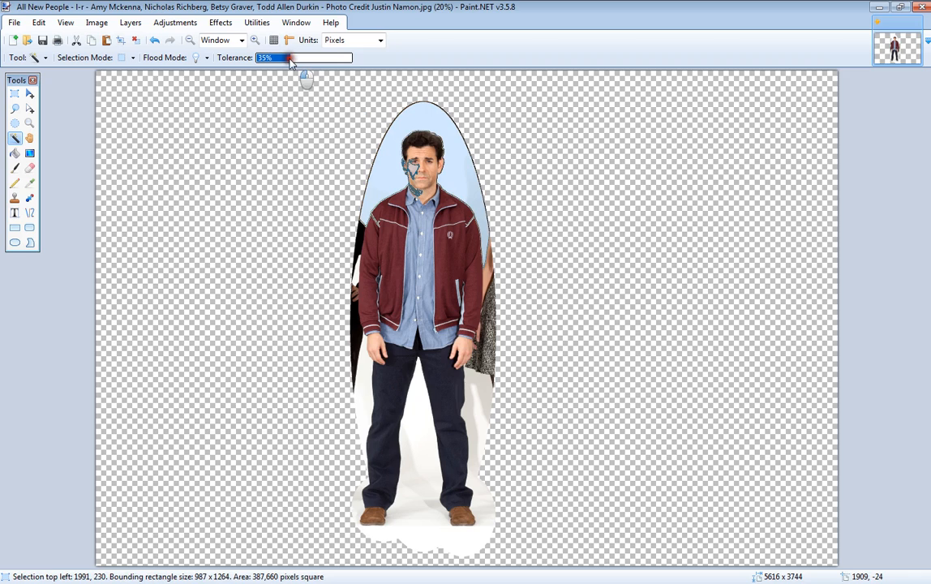
pyautogui.moveTo(405, 150)
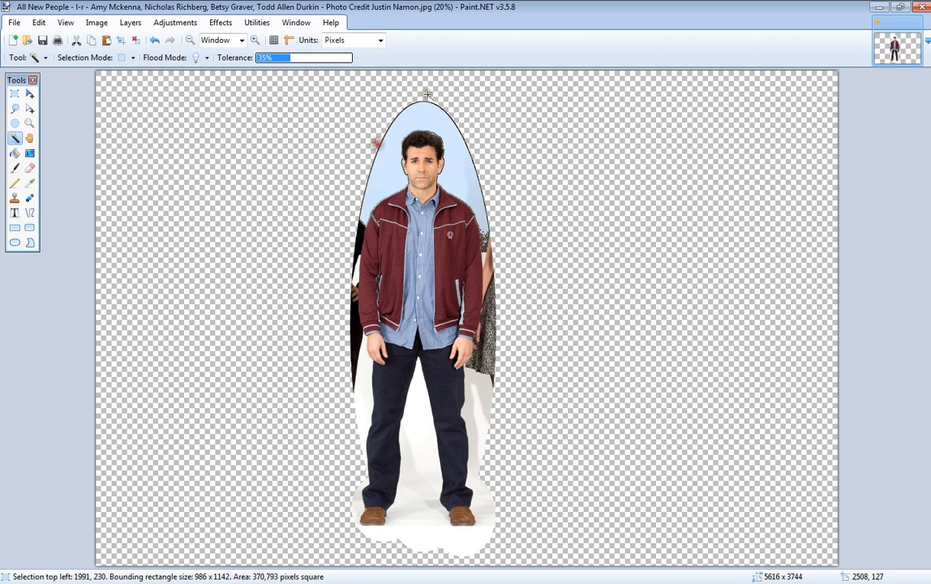
pyautogui.click(254, 40)
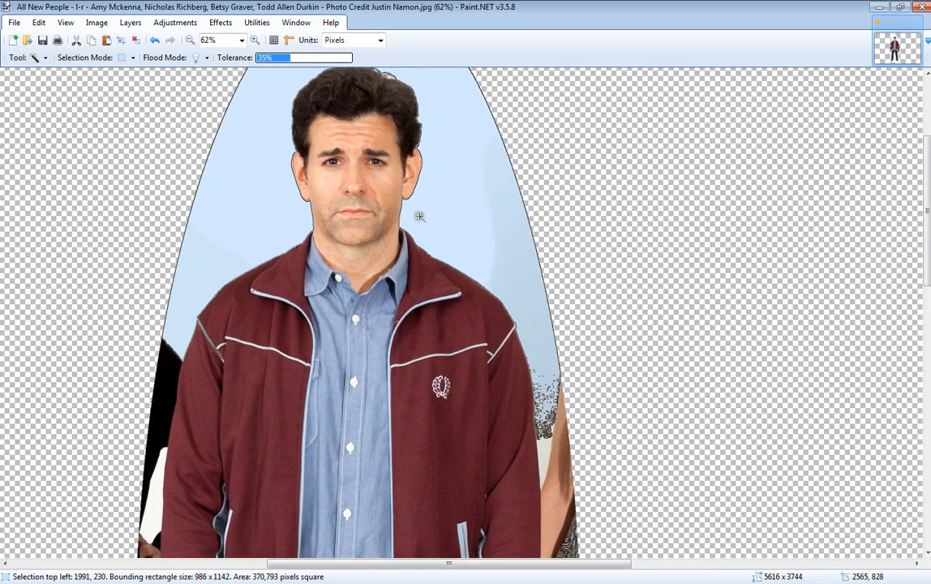
pyautogui.moveTo(249, 157)
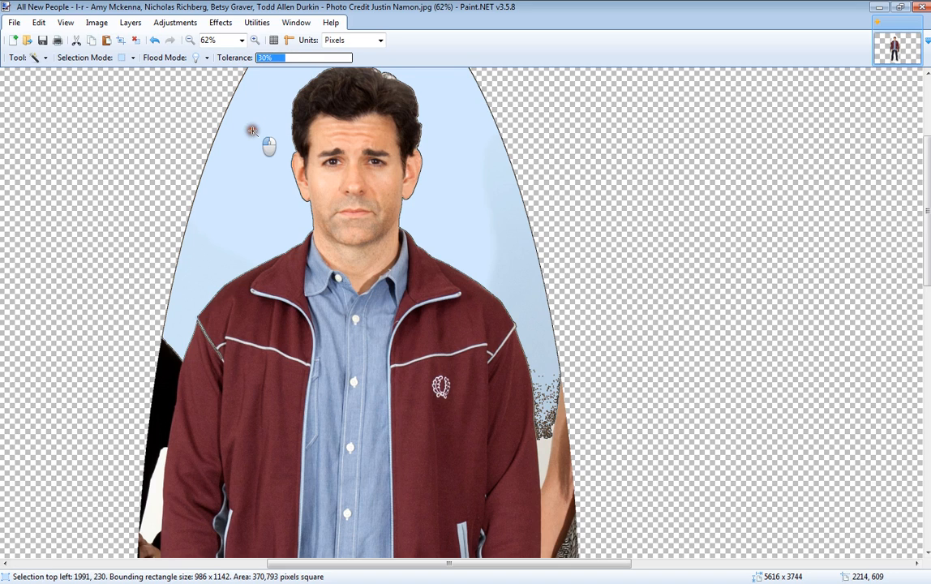
pyautogui.click(254, 129)
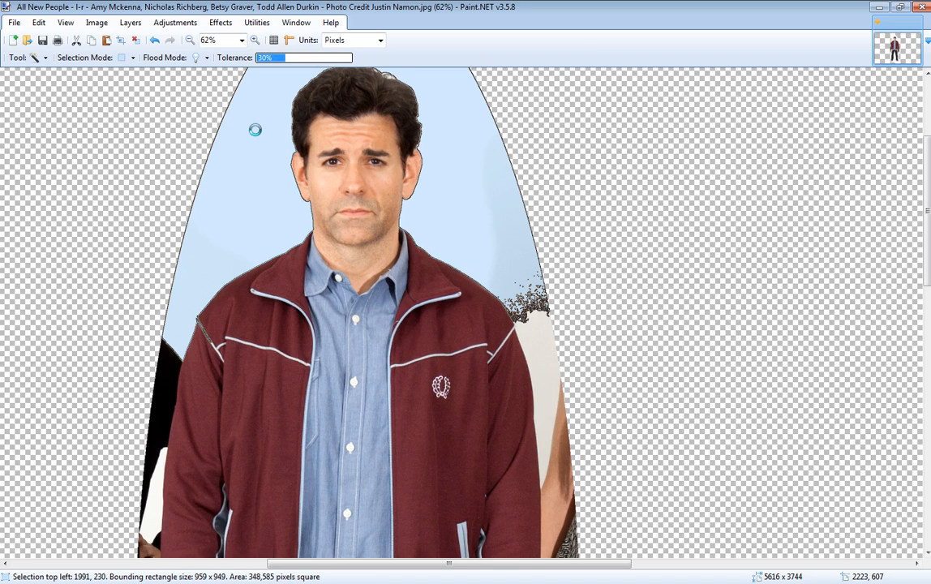
pyautogui.scroll(-3)
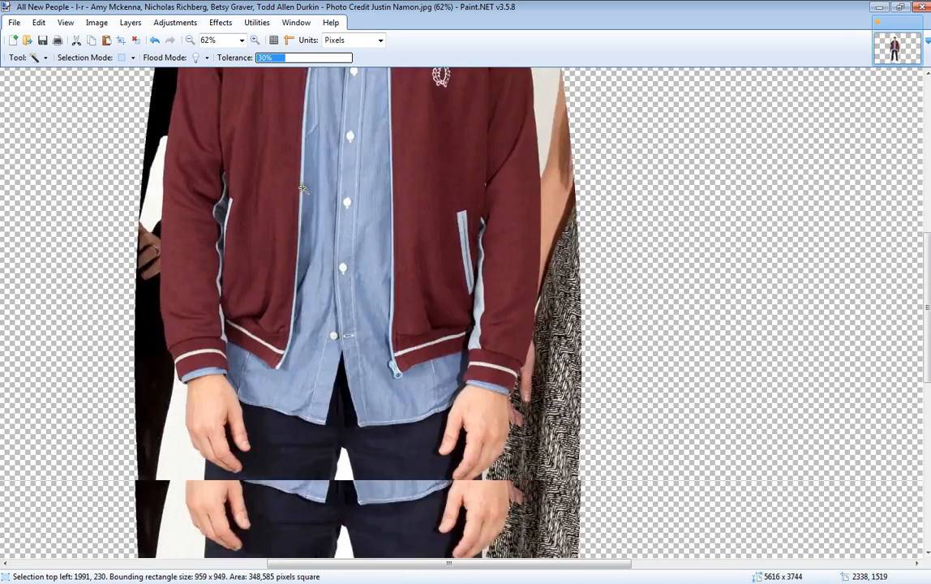
pyautogui.scroll(-3)
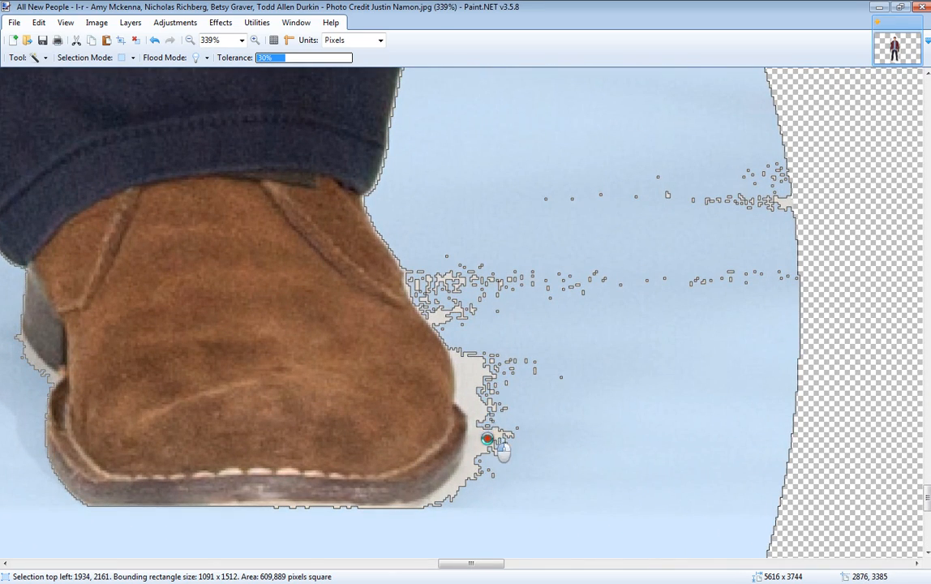
pyautogui.click(190, 39)
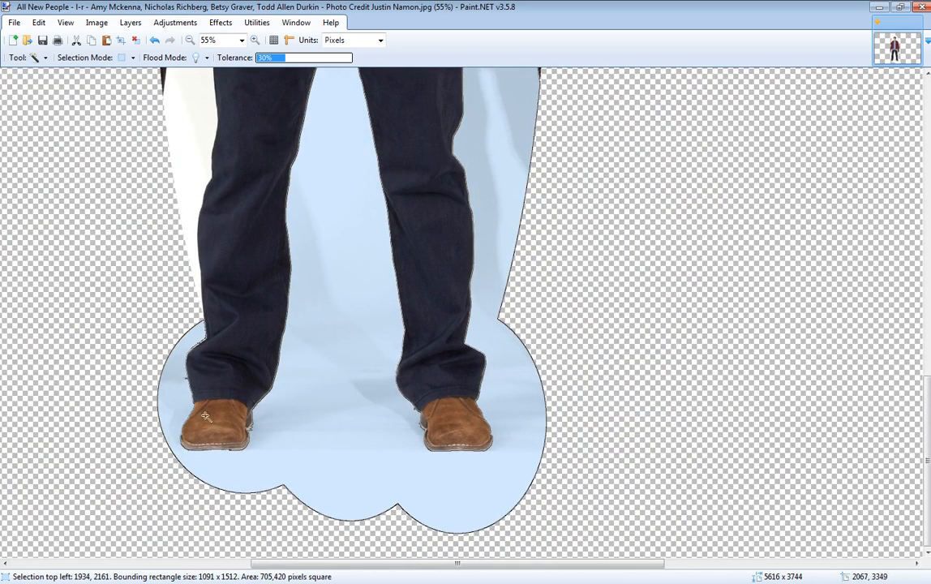
pyautogui.moveTo(205, 150)
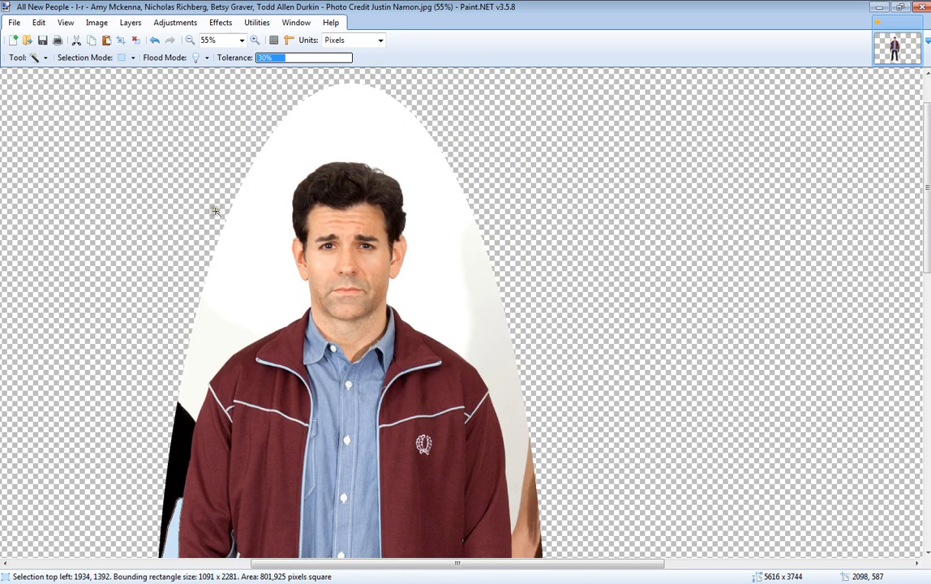
pyautogui.moveTo(315, 55)
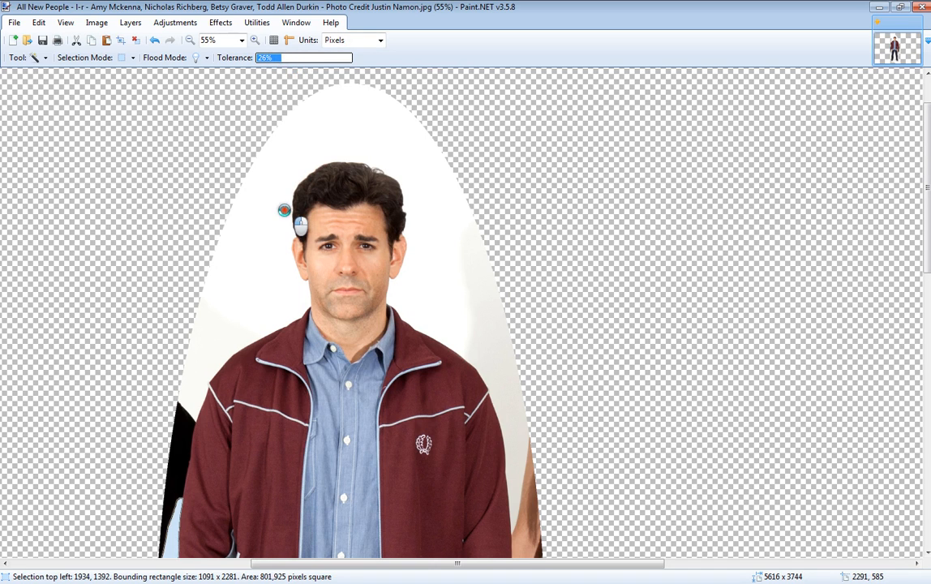
pyautogui.moveTo(399, 282)
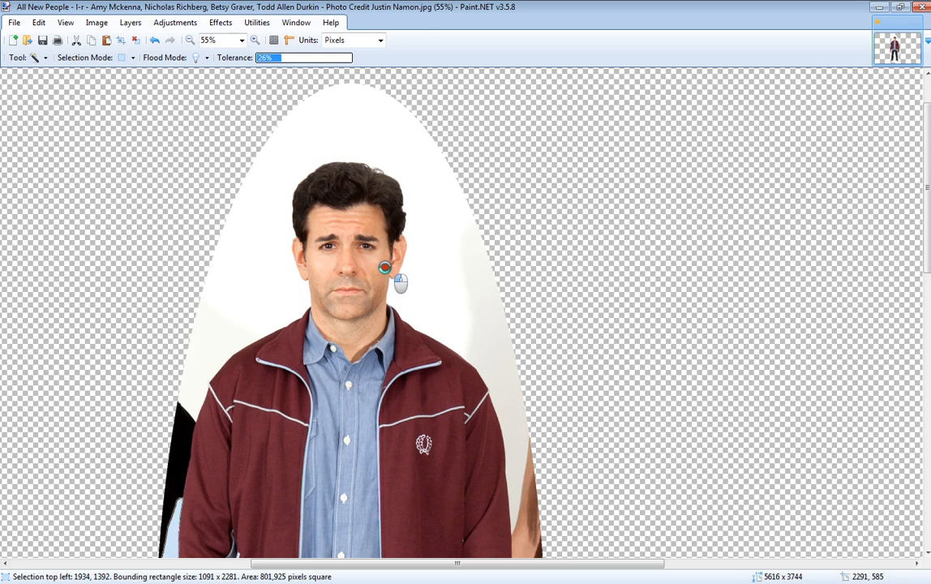
pyautogui.click(385, 268)
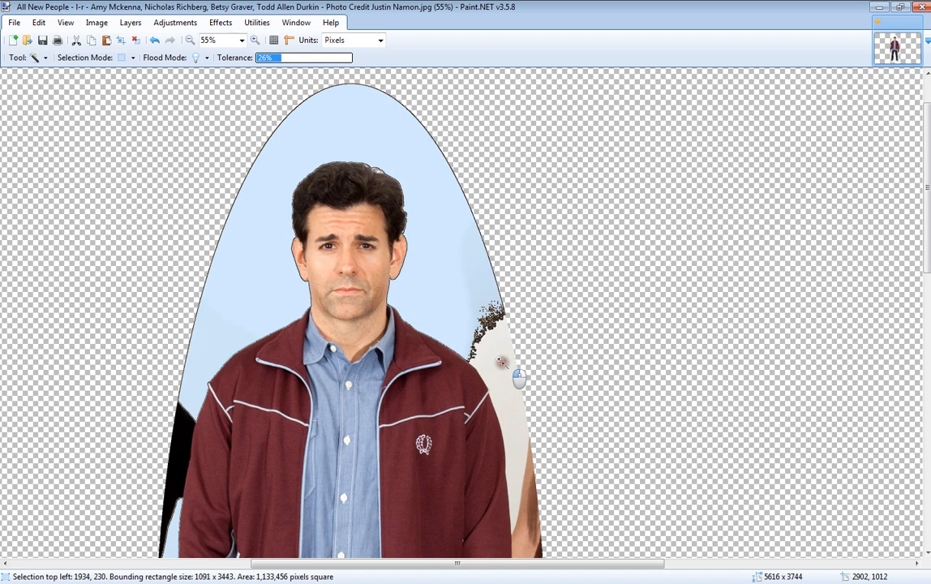
pyautogui.scroll(-3)
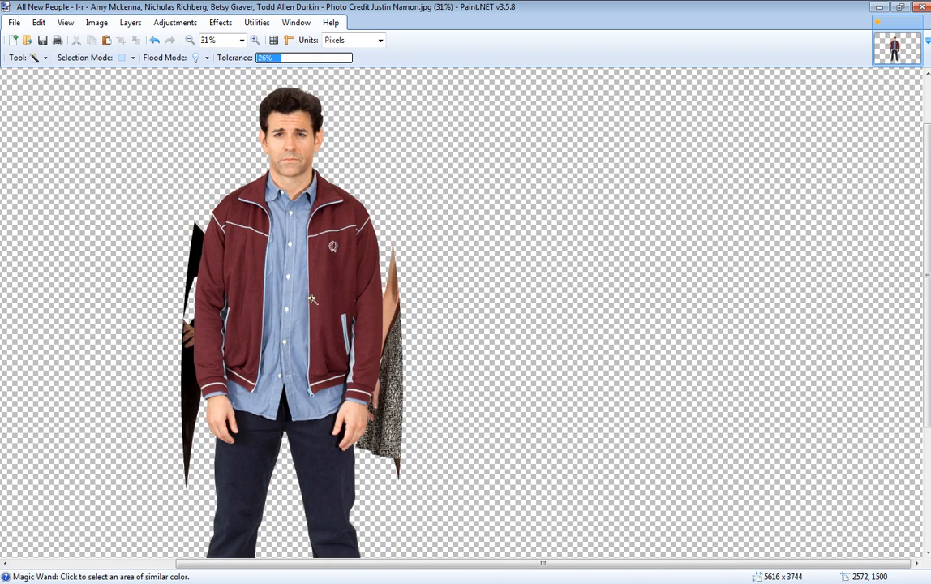
pyautogui.moveTo(422, 227)
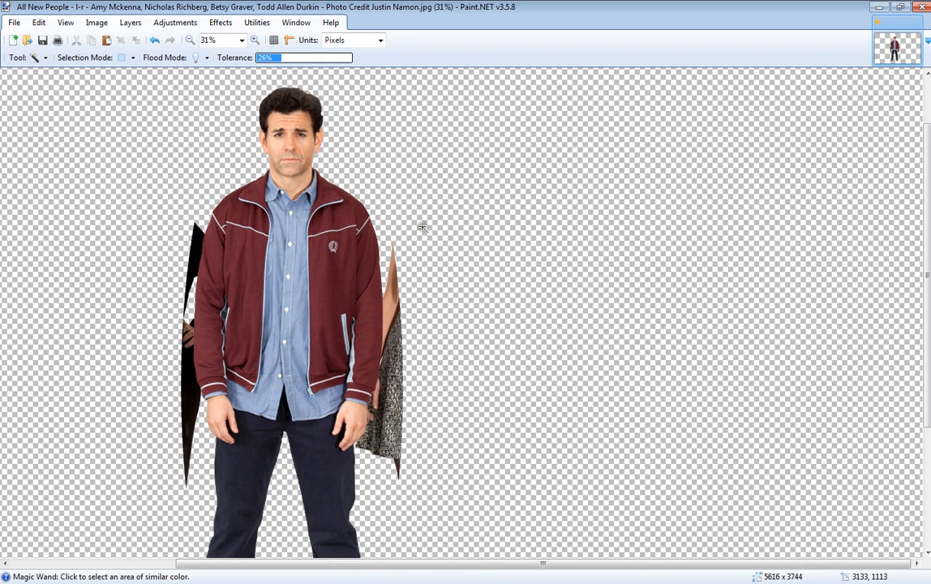
pyautogui.moveTo(190, 206)
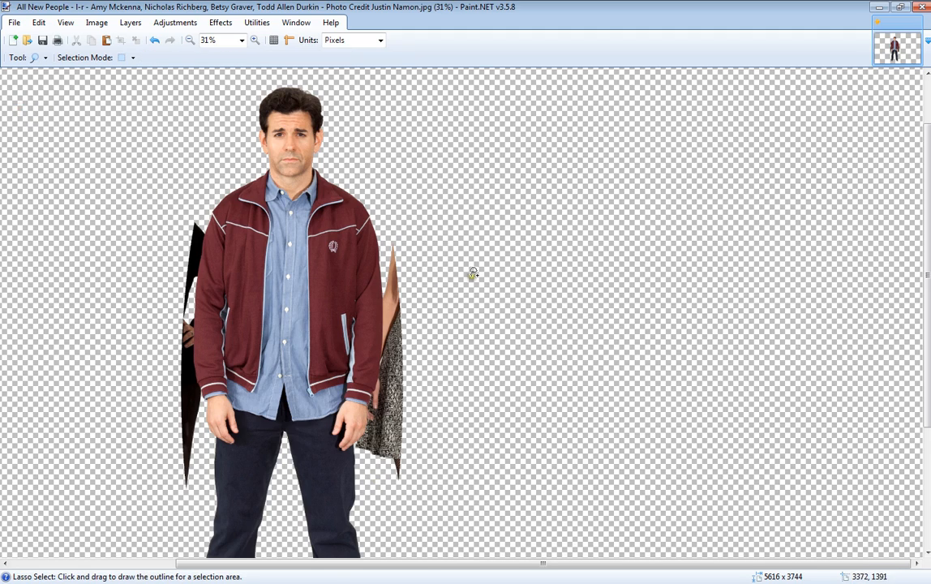
# Step: Lasso the patterned dress sliver running along the man's arm
pyautogui.click(254, 40)
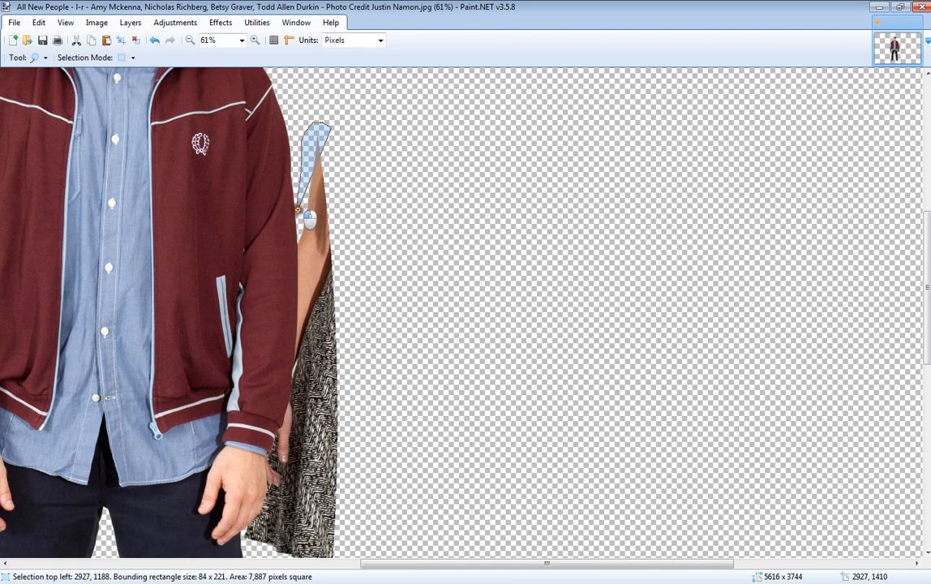
pyautogui.moveTo(296, 209); pyautogui.dragTo(309, 284)
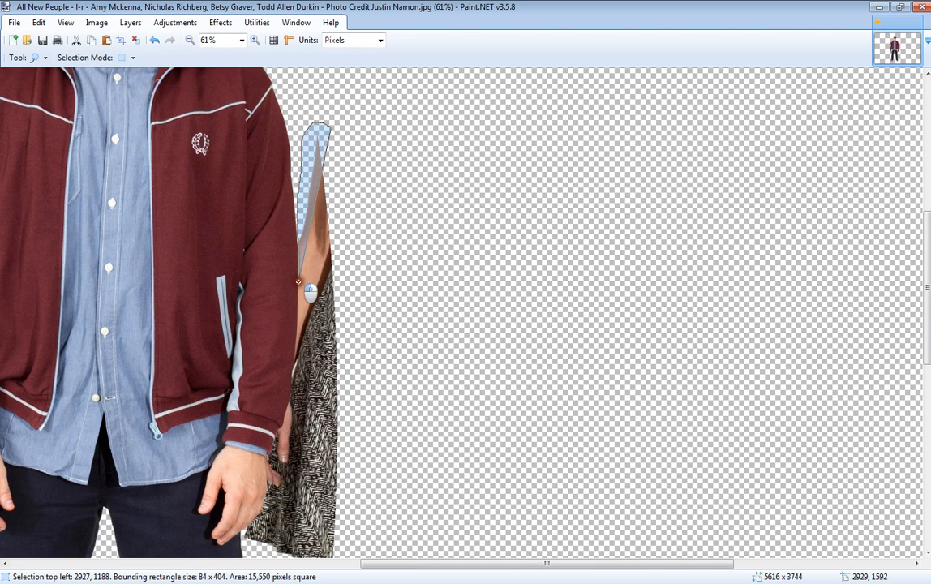
pyautogui.moveTo(309, 292); pyautogui.dragTo(403, 374)
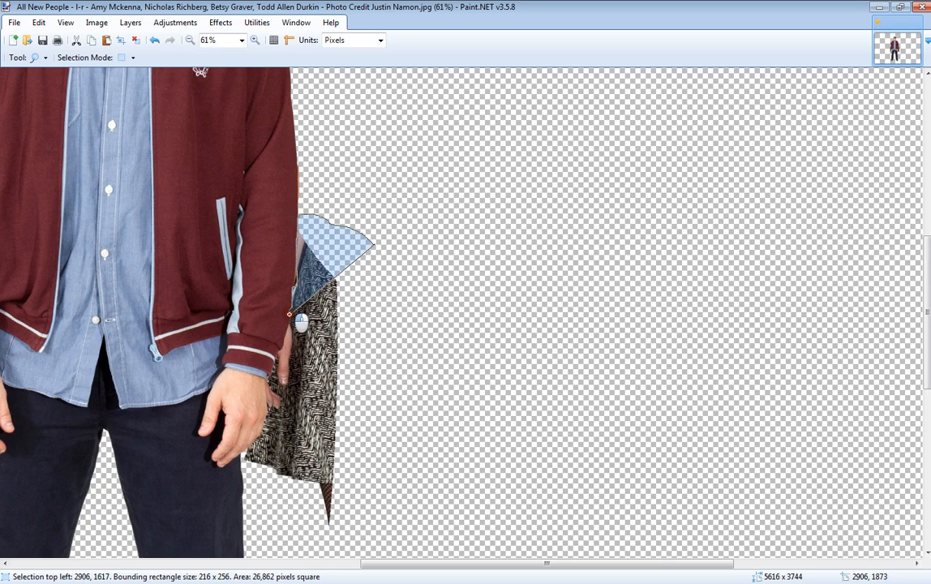
pyautogui.moveTo(298, 318); pyautogui.dragTo(294, 352)
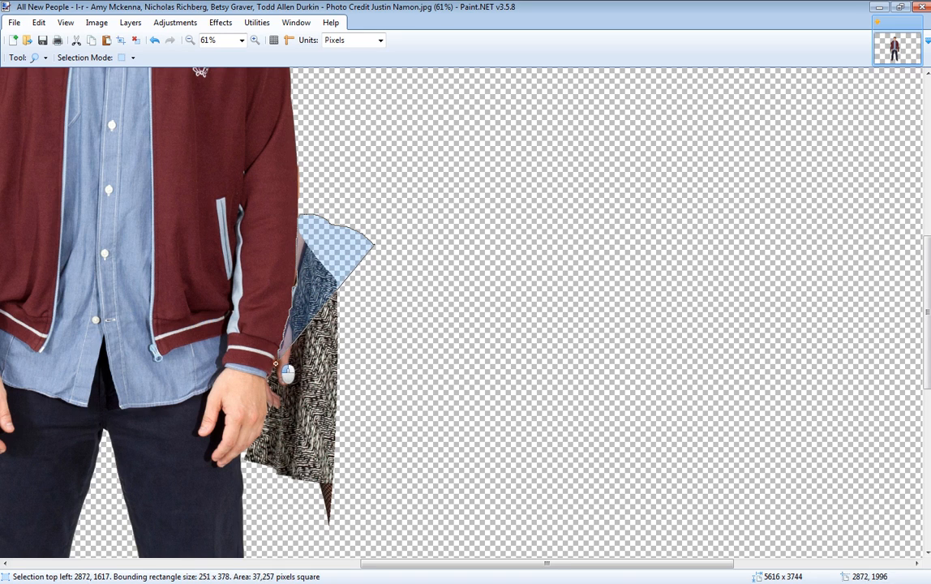
pyautogui.moveTo(287, 375); pyautogui.dragTo(450, 484)
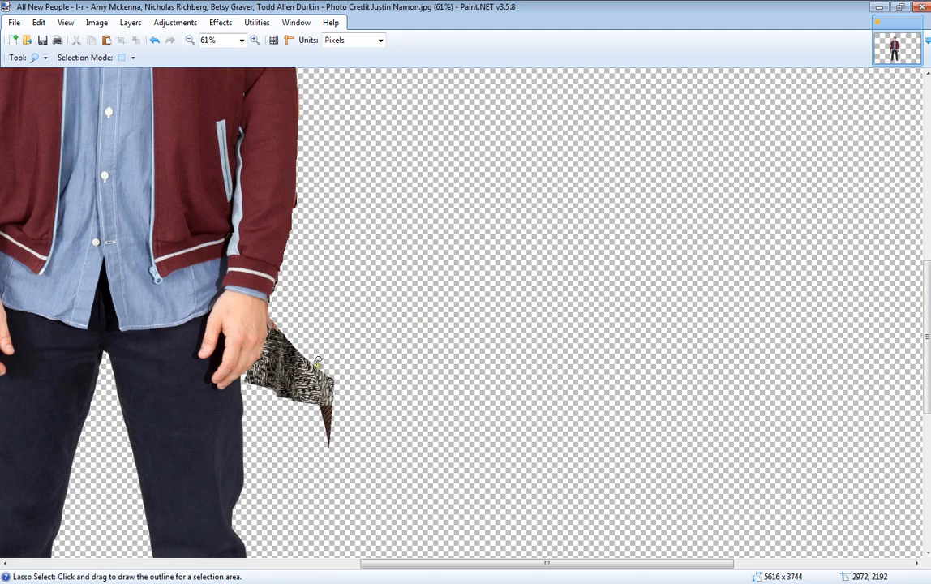
# Step: Remove the small leftover scraps near his wrist and hand, then deselect
pyautogui.click(253, 41)
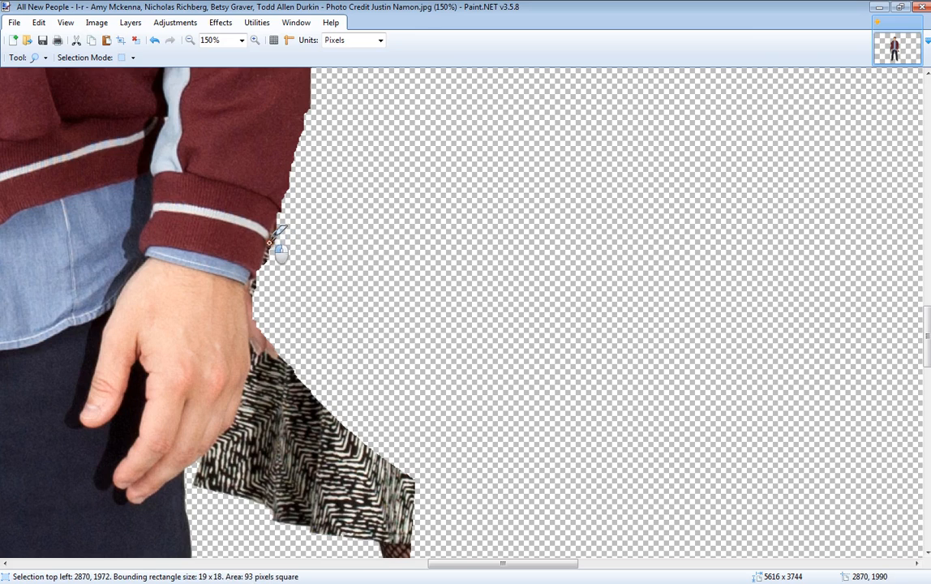
pyautogui.moveTo(271, 244); pyautogui.dragTo(247, 284)
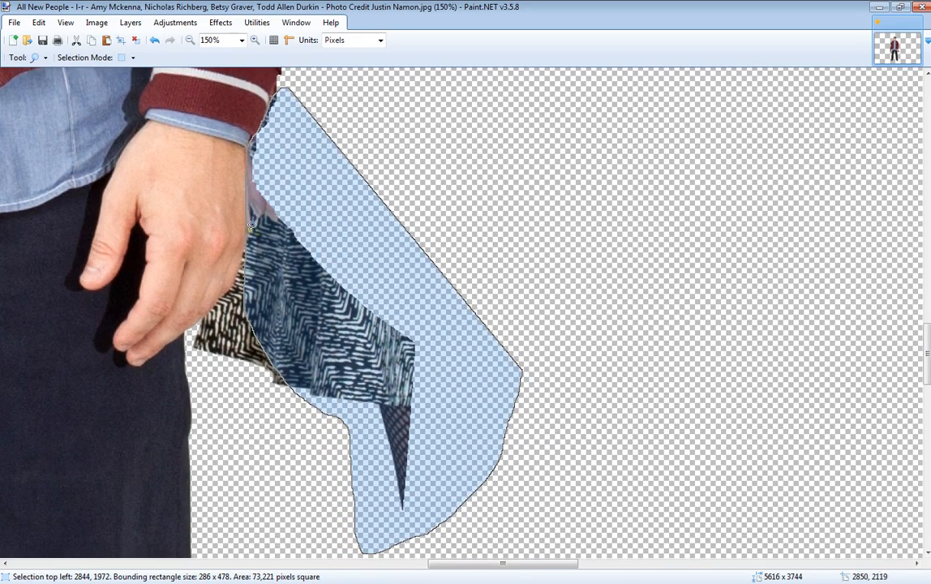
pyautogui.click(254, 40)
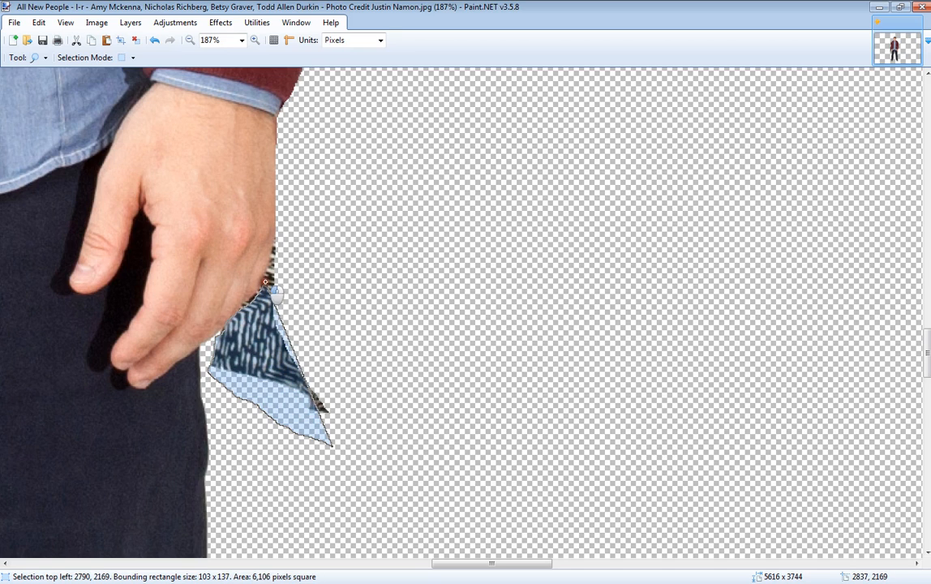
pyautogui.moveTo(276, 292); pyautogui.dragTo(342, 208)
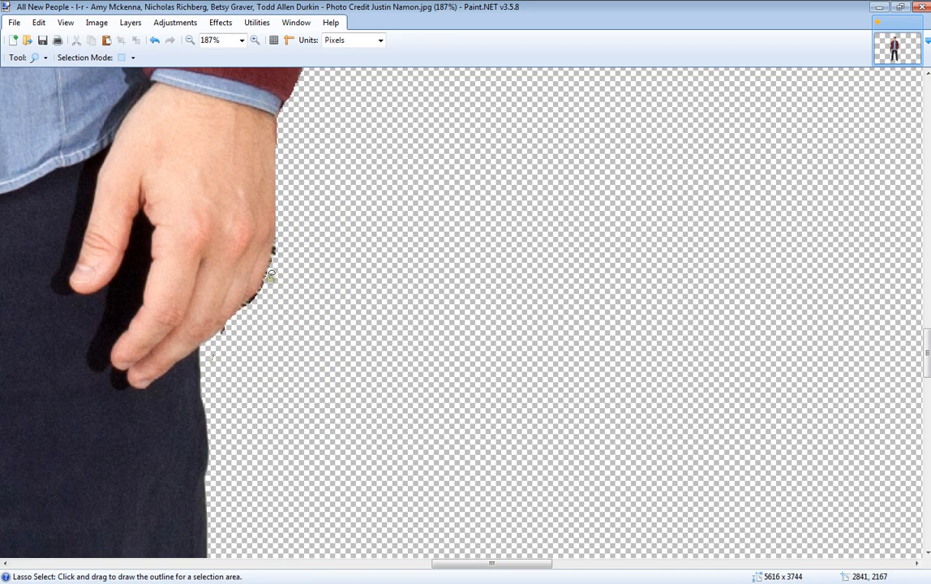
pyautogui.click(190, 39)
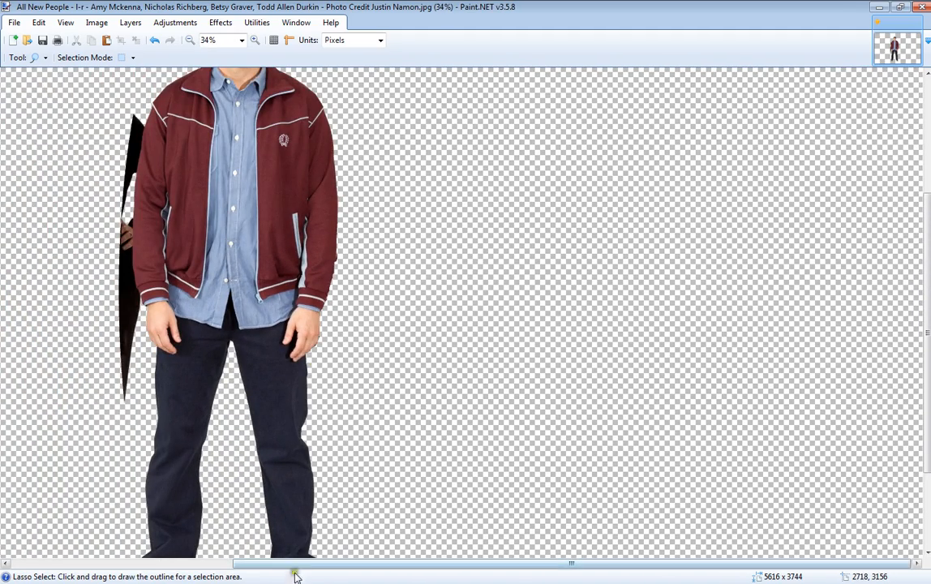
# Step: Zoom in and select the brown leftover strip at the man's side
pyautogui.click(255, 40)
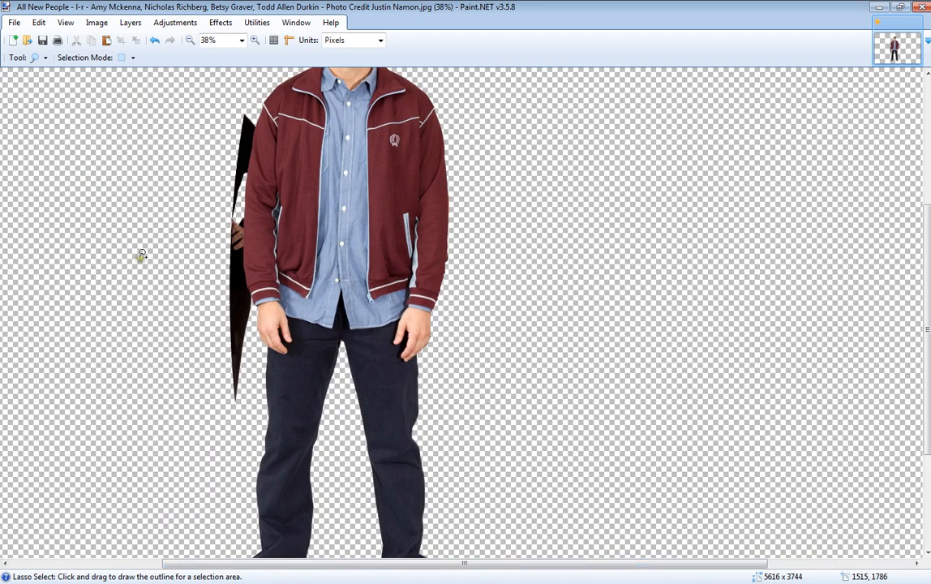
pyautogui.click(254, 40)
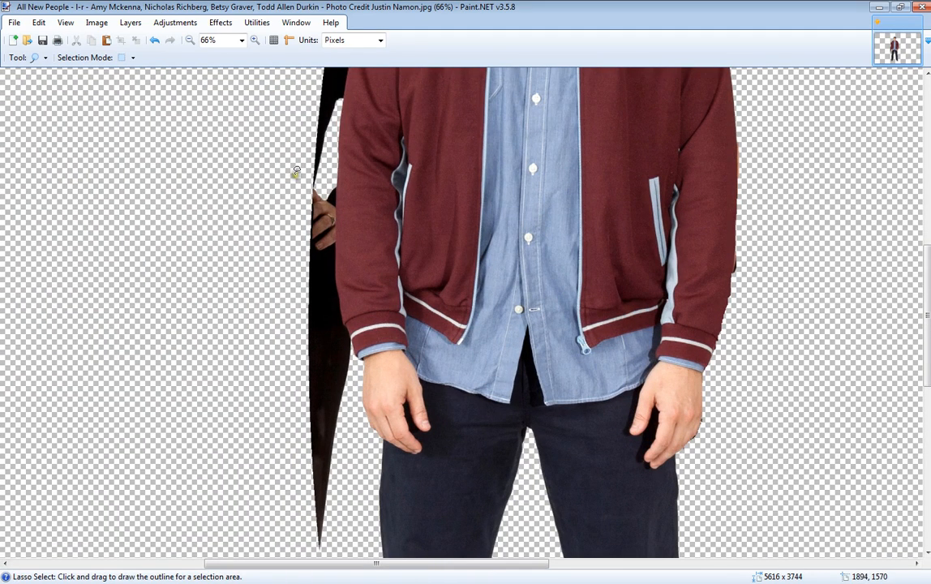
pyautogui.moveTo(296, 168); pyautogui.dragTo(336, 219)
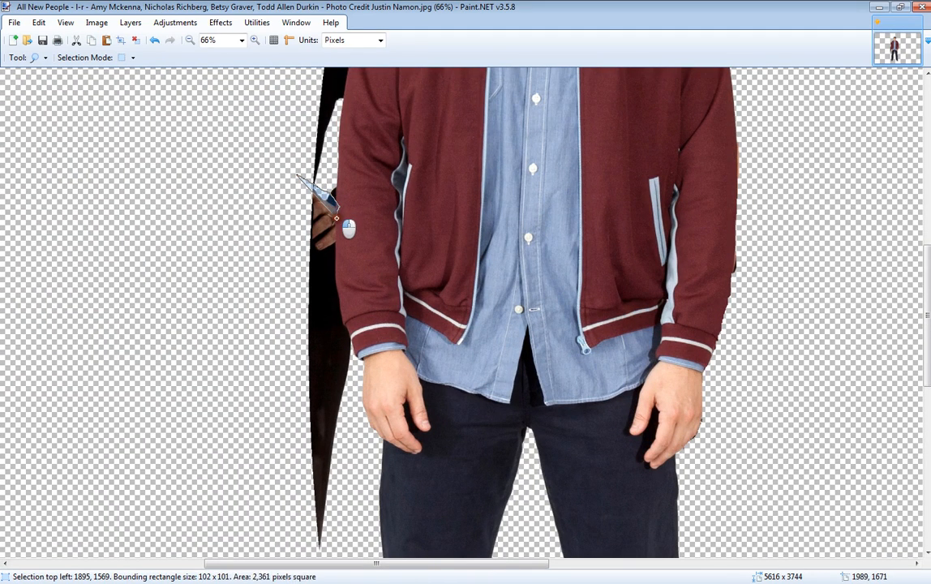
pyautogui.moveTo(337, 203); pyautogui.dragTo(312, 271)
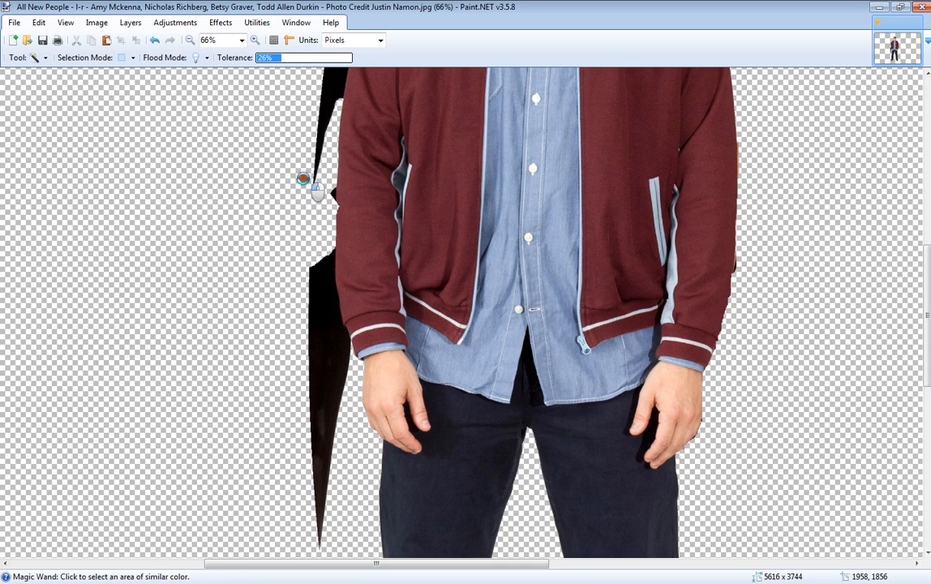
pyautogui.click(304, 178)
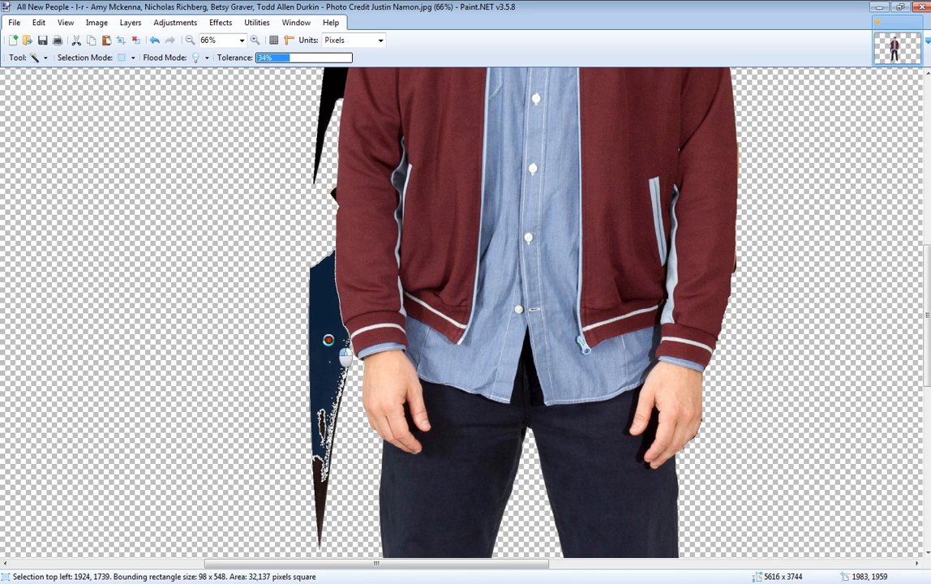
pyautogui.moveTo(324, 308)
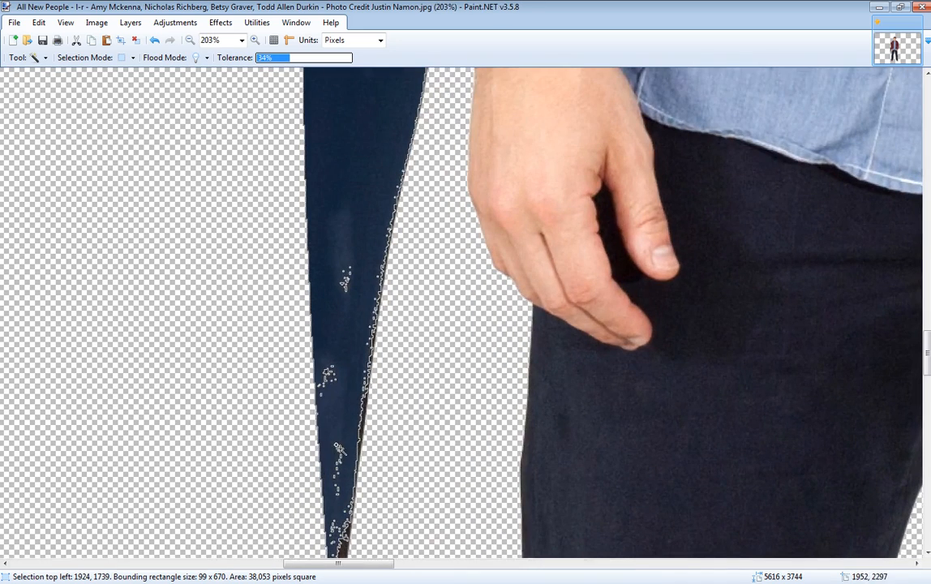
# Step: Outline the remaining dark strip along the arm and sleeve, then select the small jacket-edge scrap
pyautogui.scroll(-3)
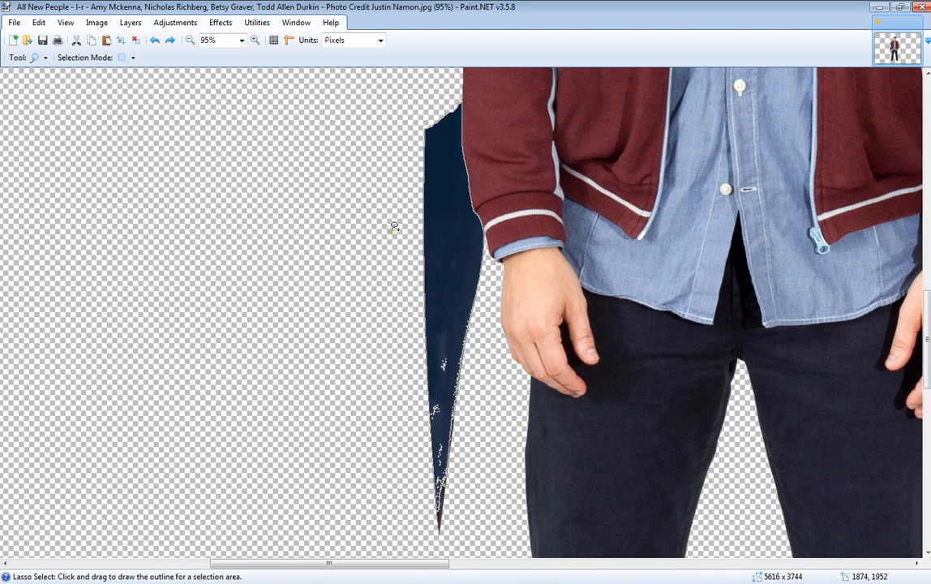
pyautogui.moveTo(393, 229); pyautogui.dragTo(477, 476)
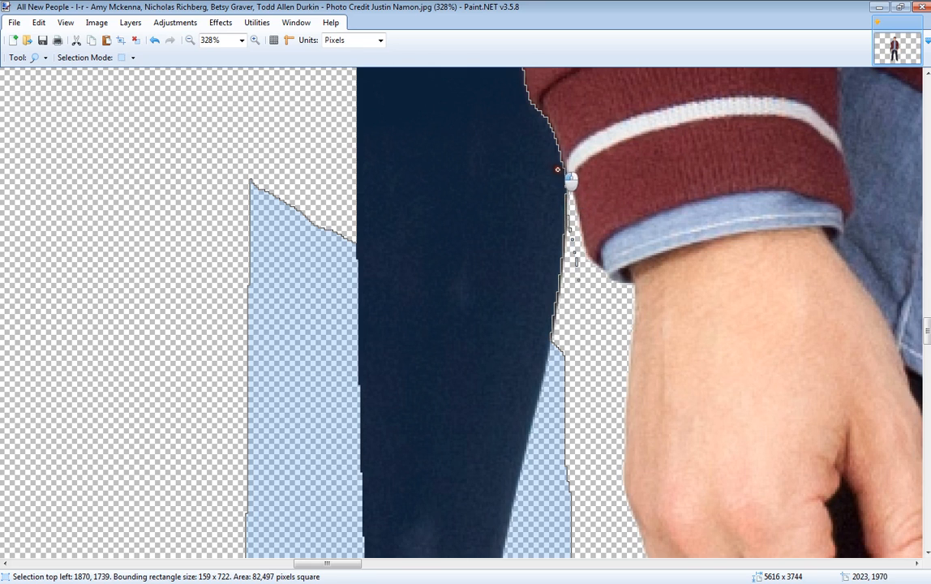
pyautogui.moveTo(570, 180); pyautogui.dragTo(579, 389)
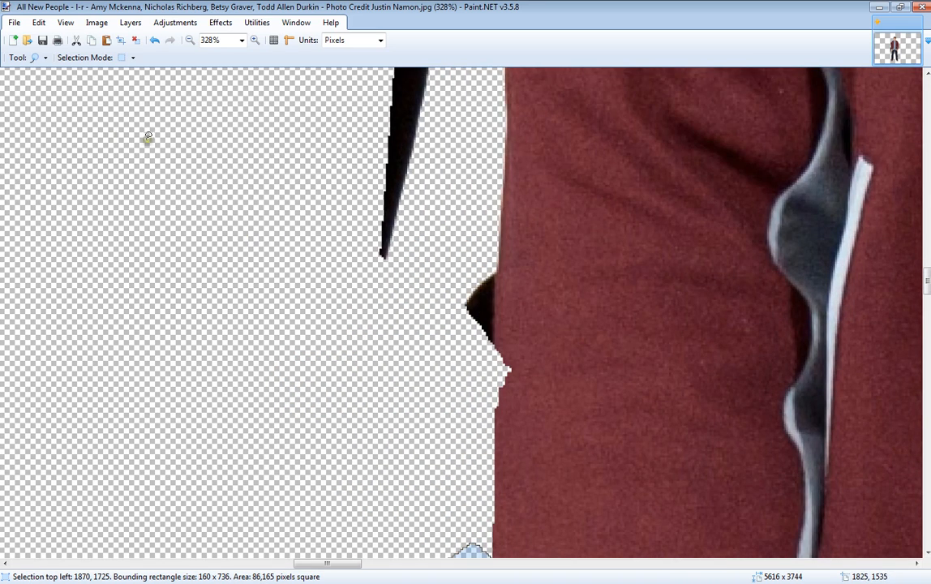
pyautogui.click(35, 57)
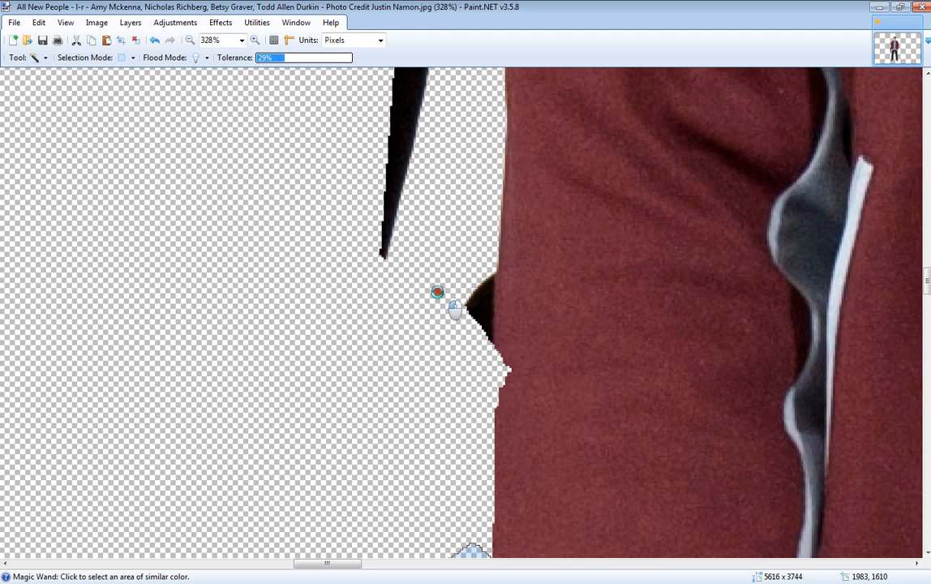
pyautogui.click(437, 291)
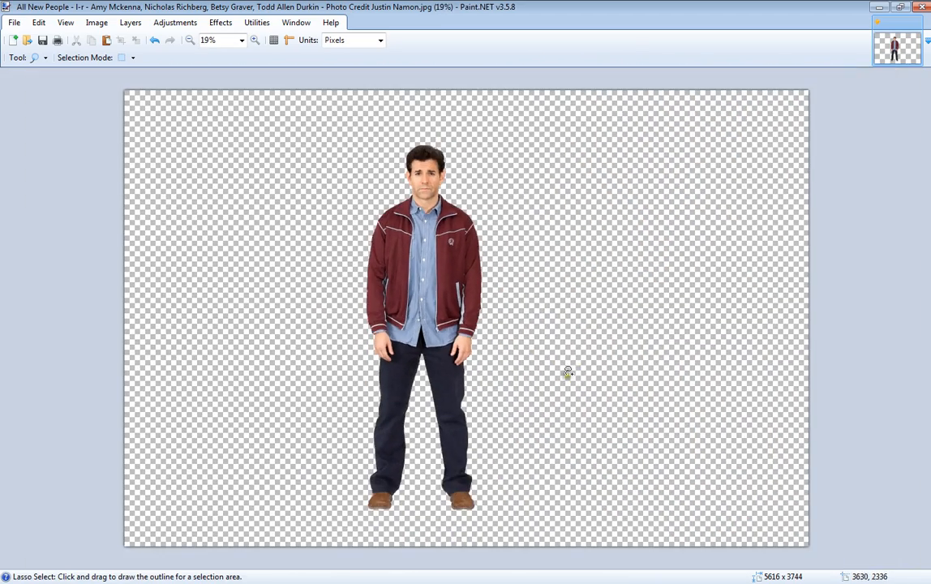
pyautogui.moveTo(876, 414)
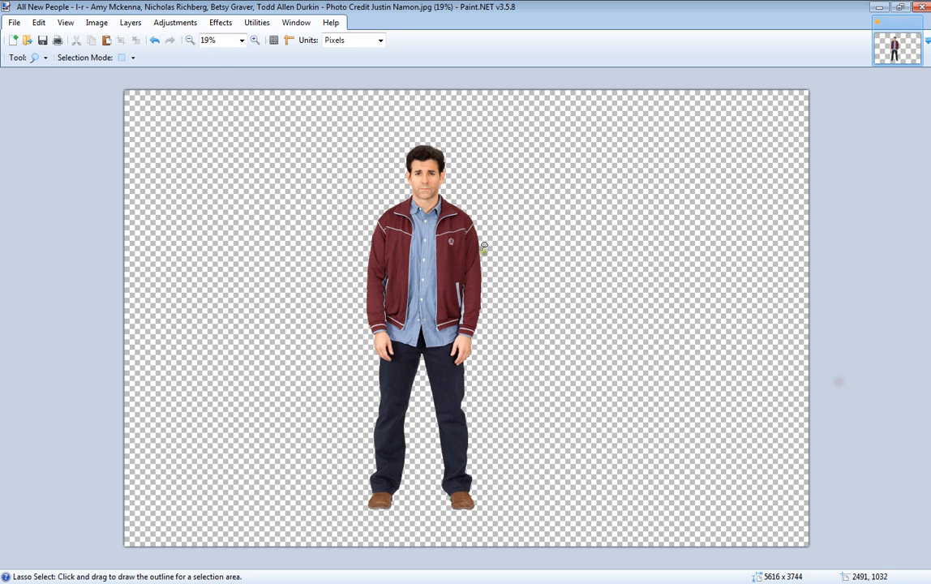
# Step: Apply the Black and White adjustment to the cut-out man's layer
pyautogui.click(220, 22)
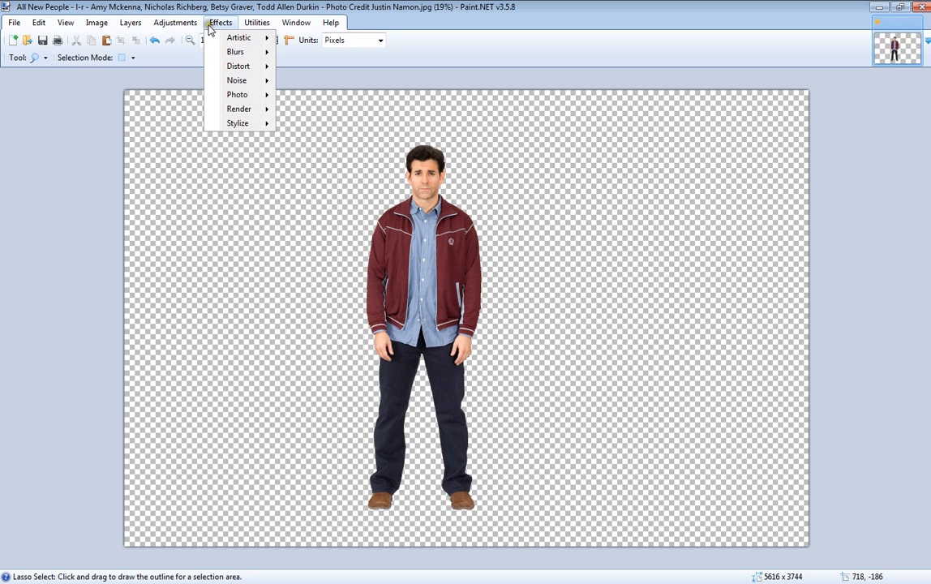
pyautogui.click(175, 22)
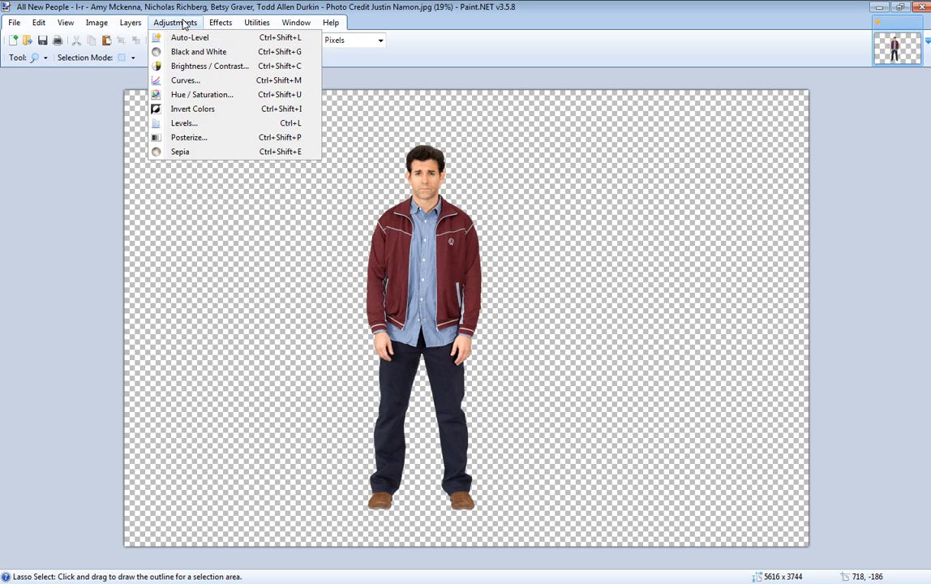
pyautogui.click(198, 52)
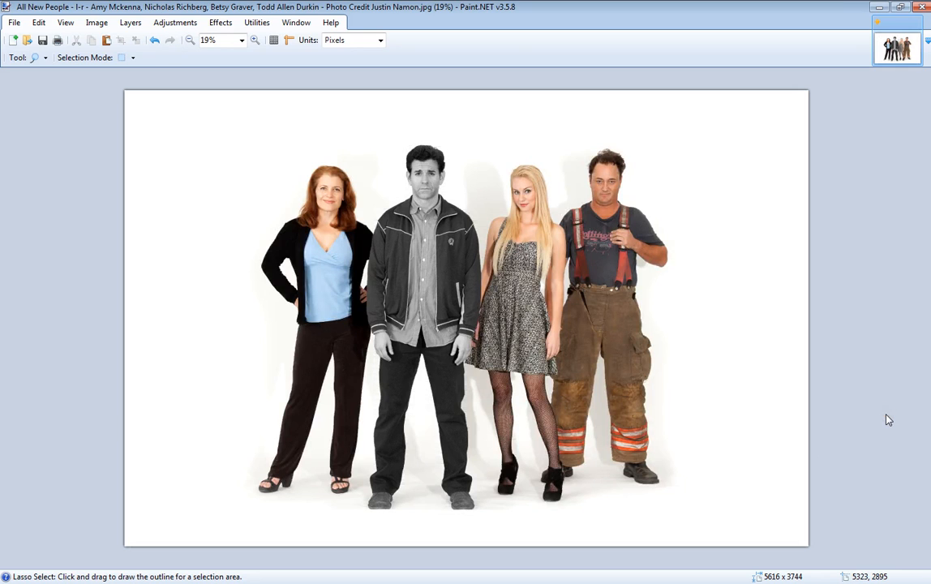
pyautogui.moveTo(344, 397)
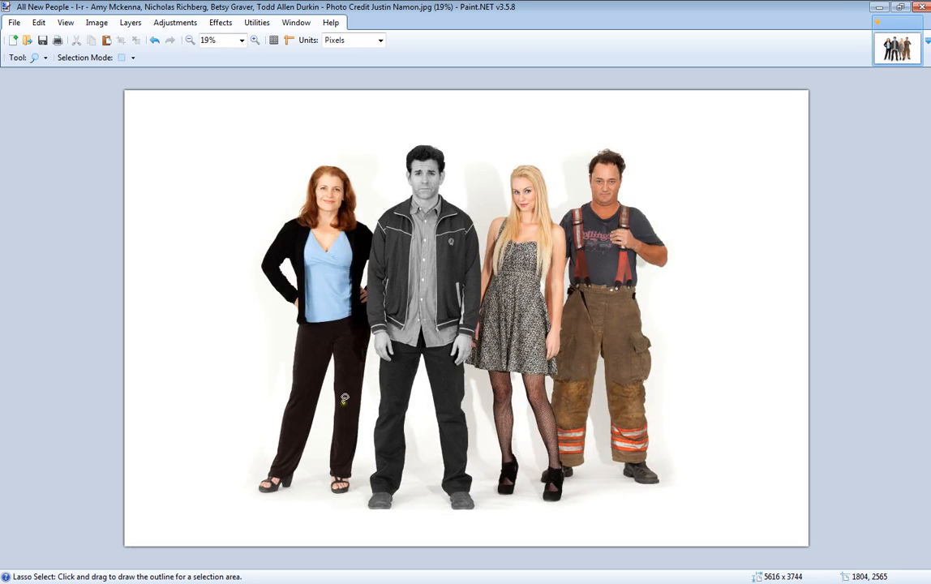
pyautogui.moveTo(657, 464)
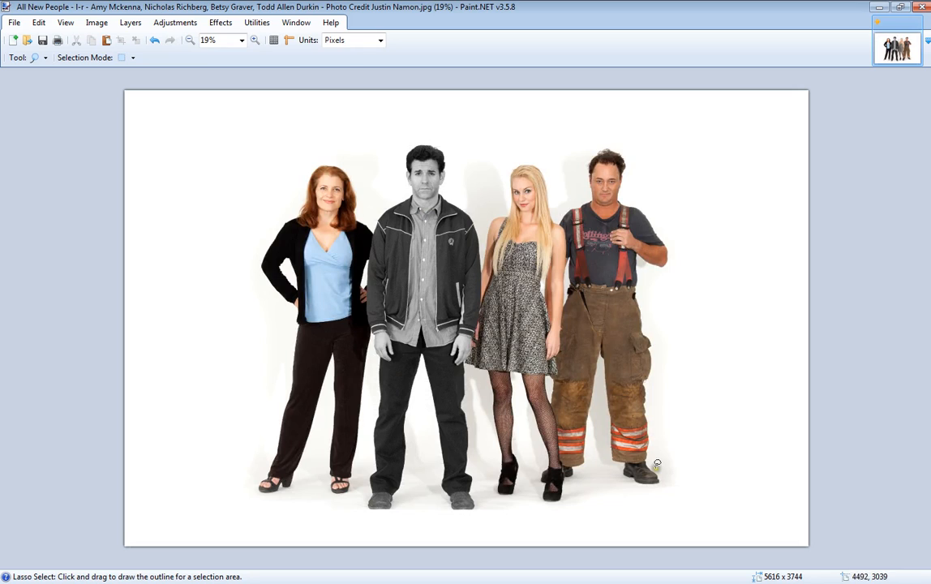
pyautogui.moveTo(699, 440)
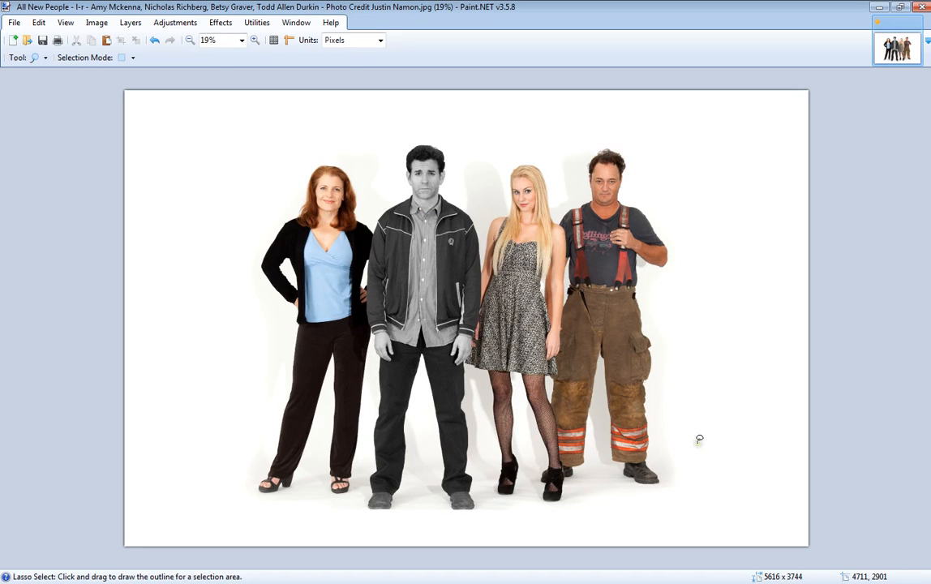
pyautogui.moveTo(725, 367)
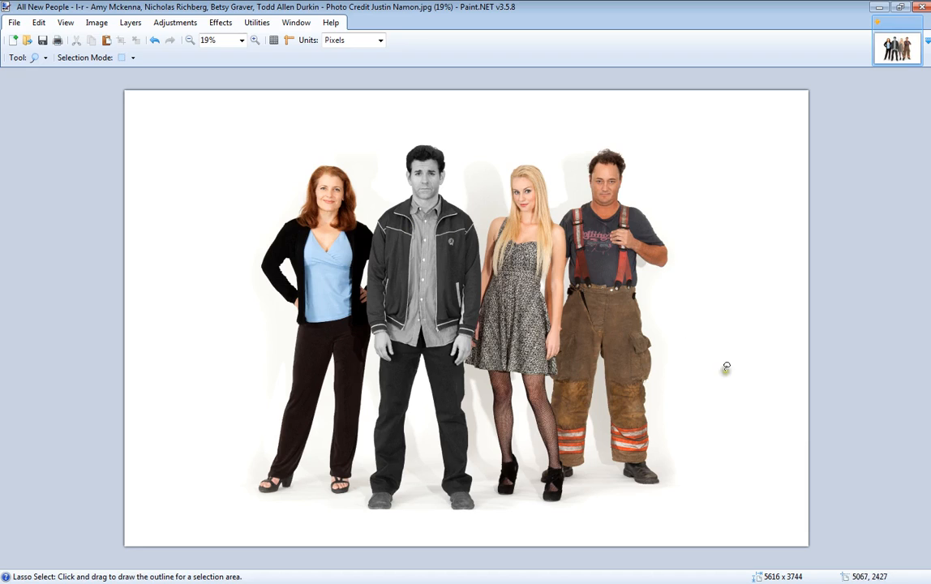
pyautogui.moveTo(836, 466)
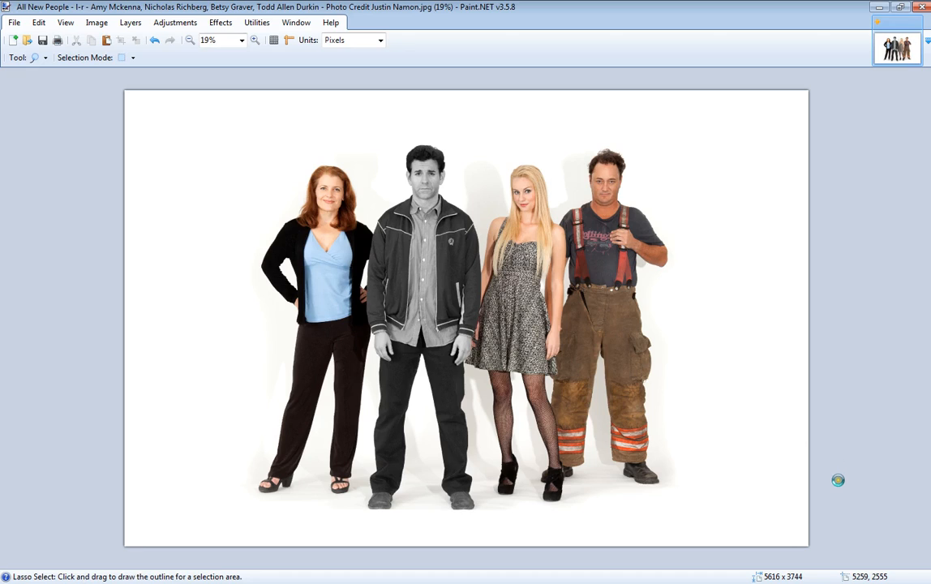
pyautogui.moveTo(830, 478)
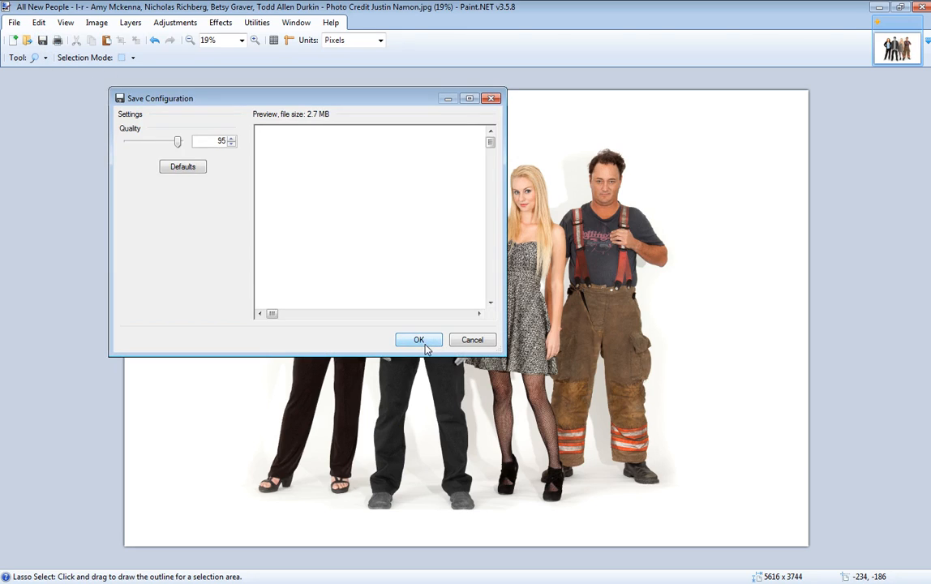
# Step: Save the flattened group photo as a JPEG at quality 95
pyautogui.click(419, 339)
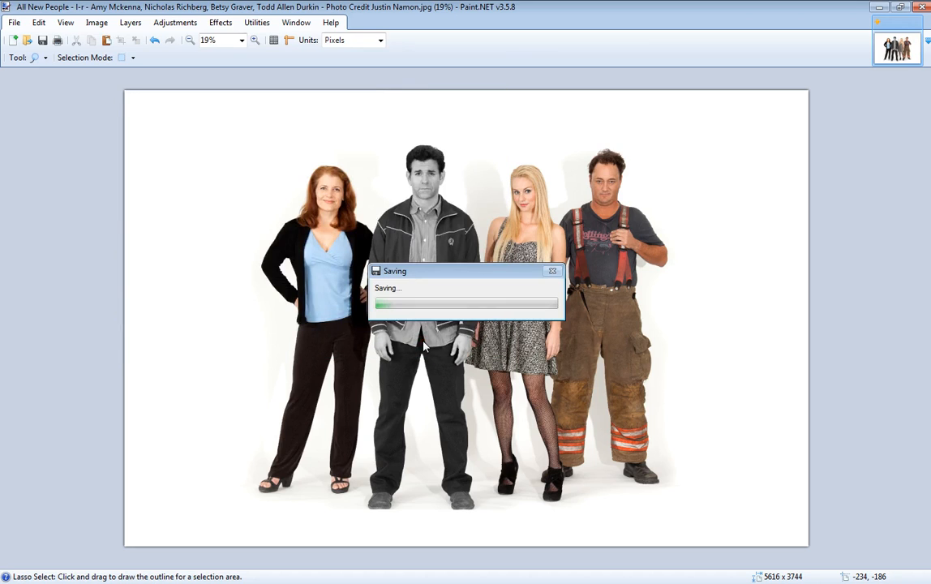